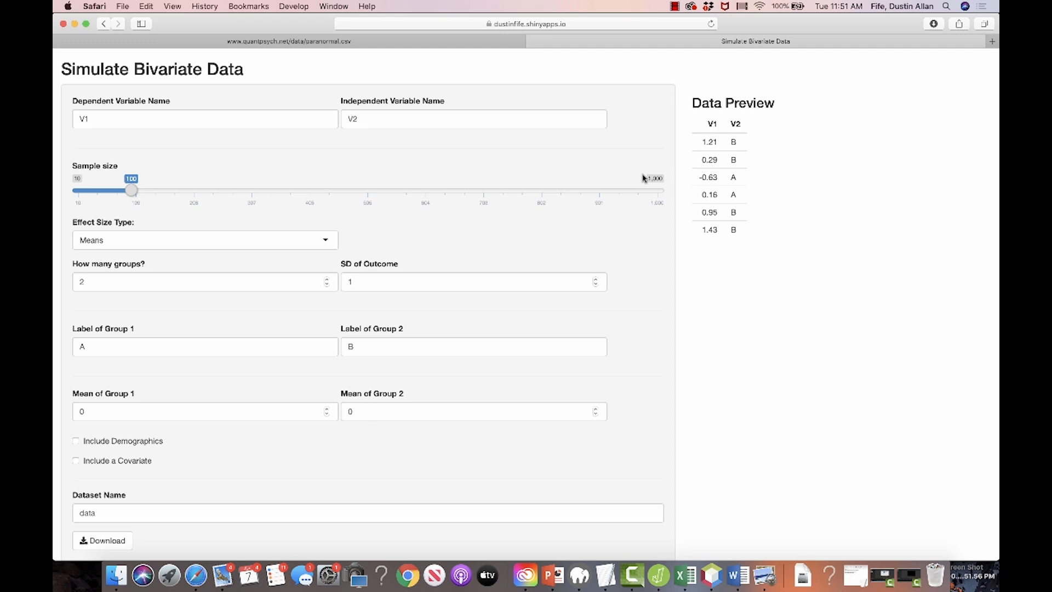
{"action": "mouse_move", "coordinate": [592, 154]}
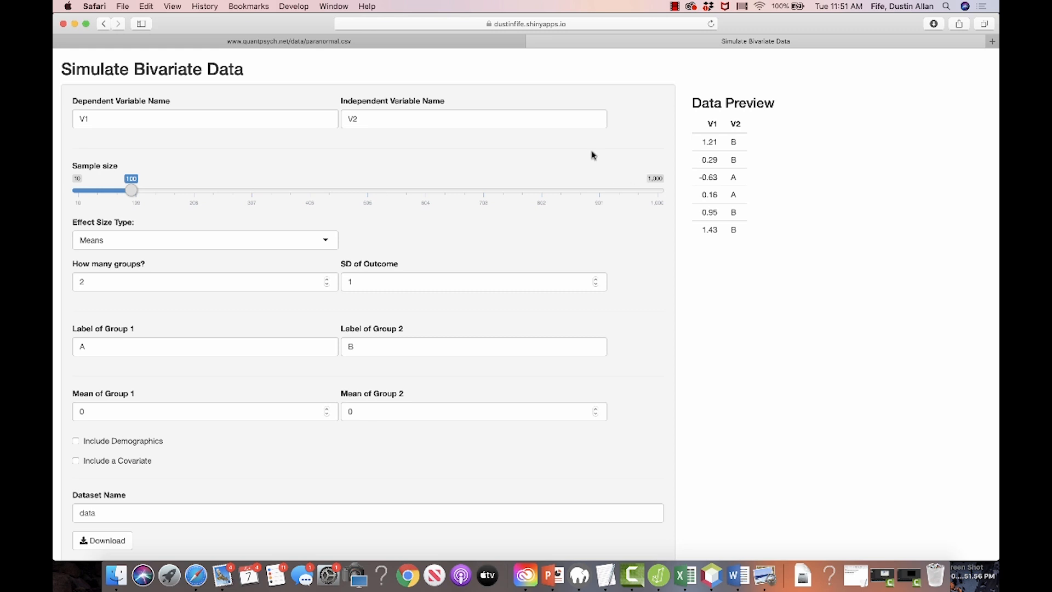
{"action": "mouse_move", "coordinate": [580, 64]}
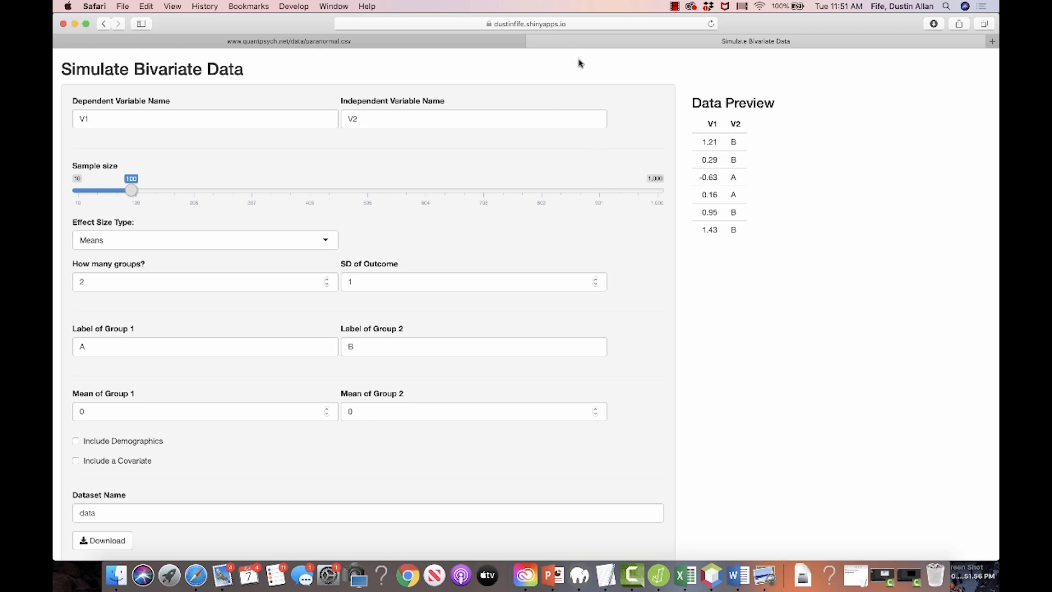
{"action": "mouse_move", "coordinate": [573, 68]}
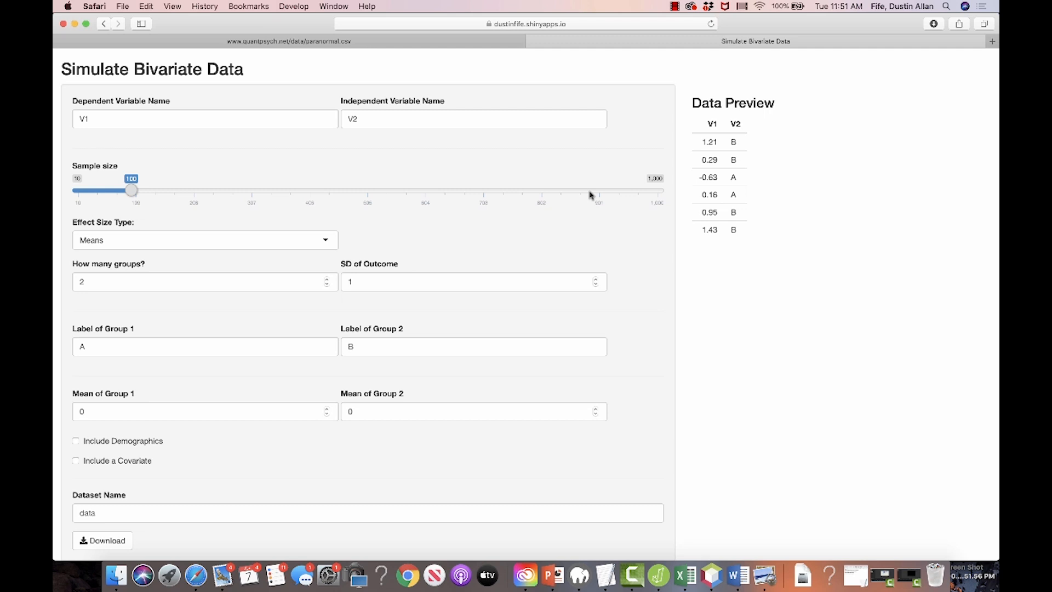
- Drag the Sample size slider up near maximum, then back to about 150
{"action": "left_click_drag", "start_coordinate": [132, 191], "coordinate": [590, 191]}
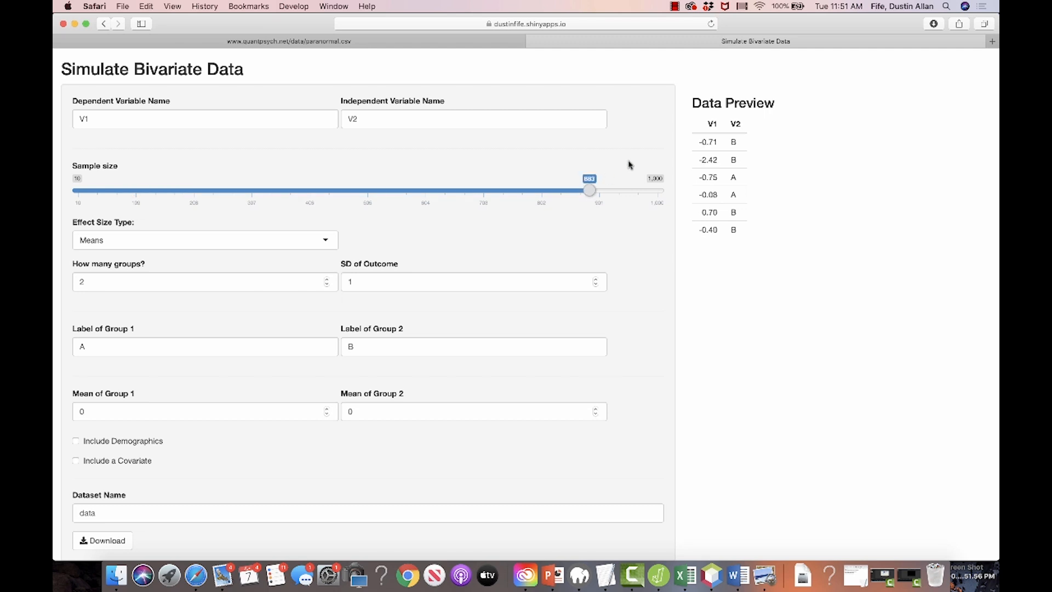
{"action": "left_click_drag", "start_coordinate": [588, 189], "coordinate": [163, 190]}
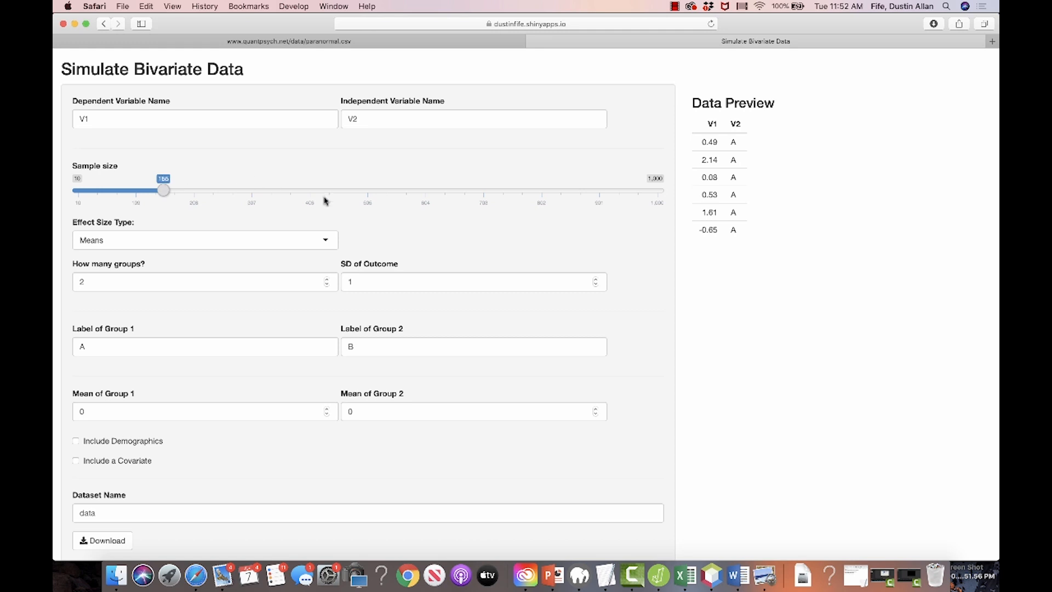
{"action": "mouse_move", "coordinate": [279, 231]}
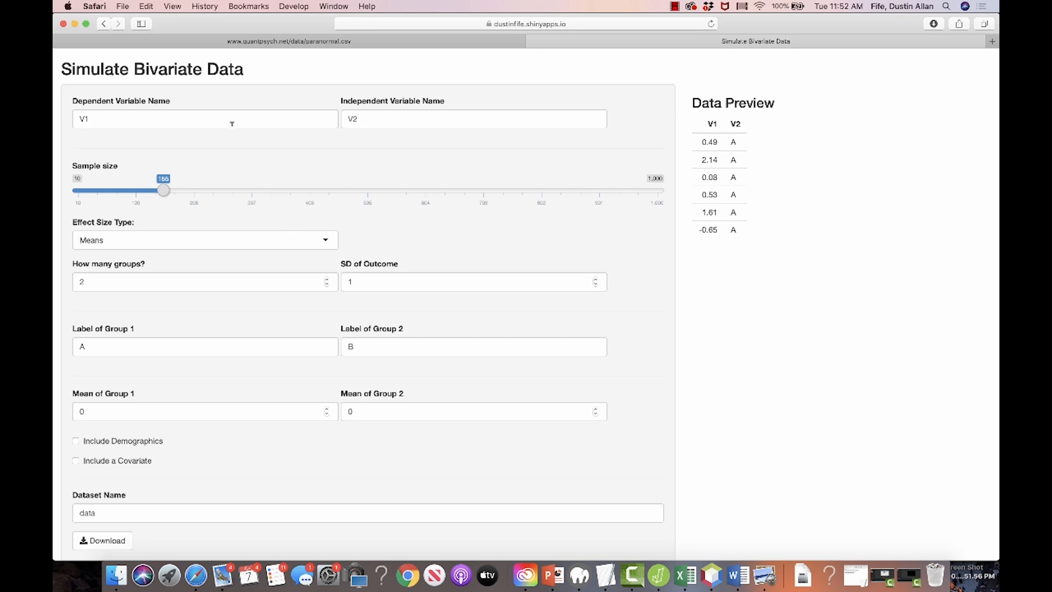
{"action": "mouse_move", "coordinate": [118, 146]}
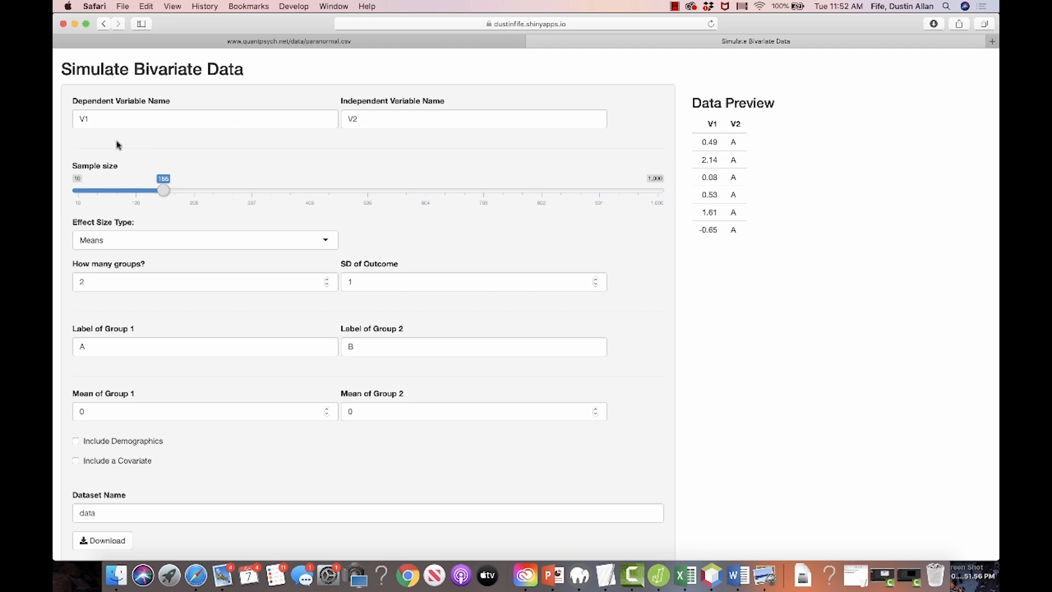
- Rename the dependent variable from V1 to Stress
{"action": "left_click", "coordinate": [205, 119]}
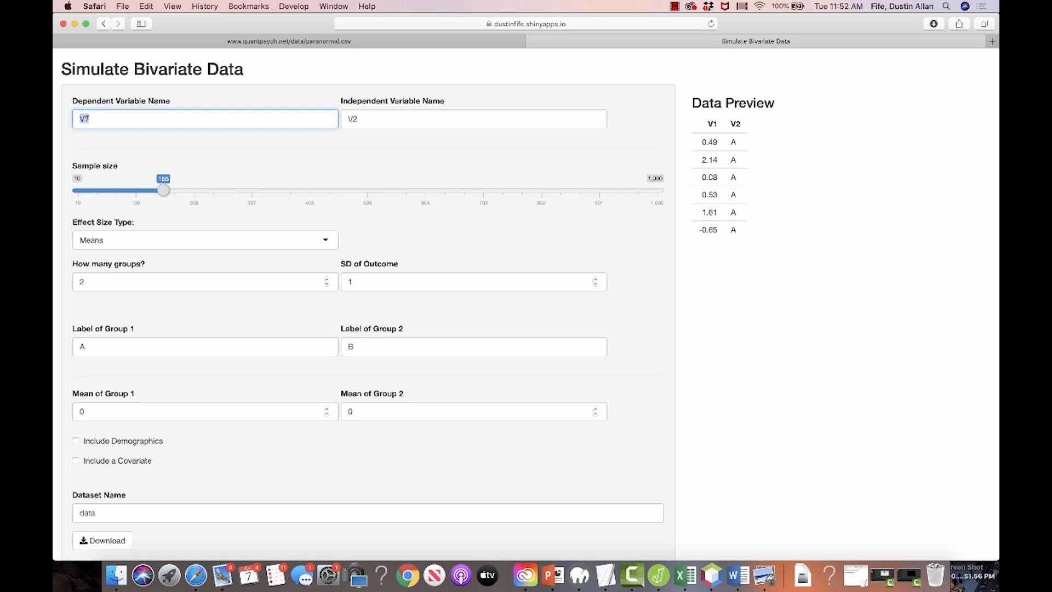
{"action": "type", "text": "S"}
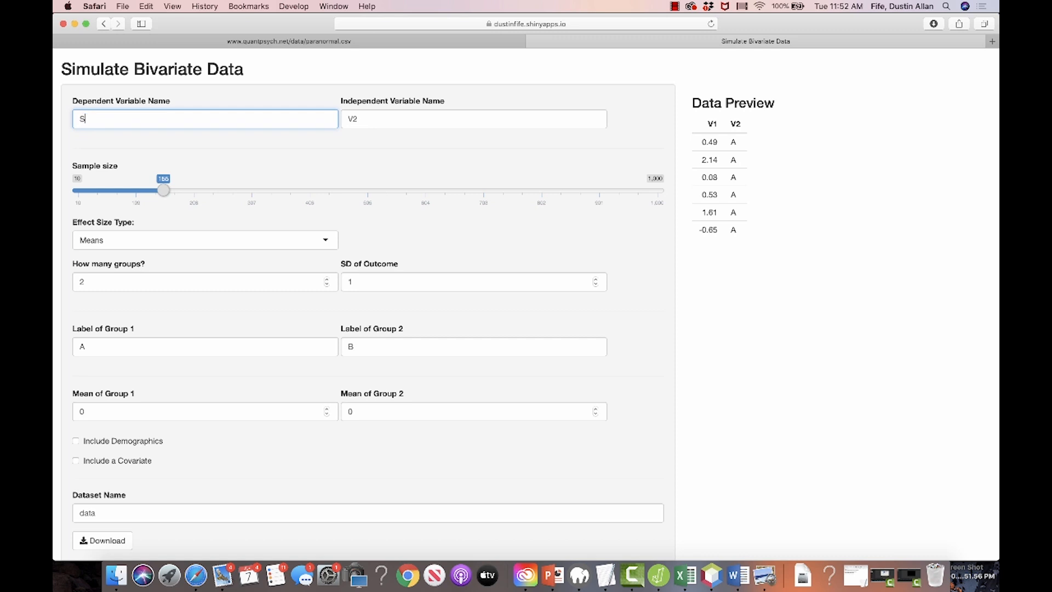
{"action": "type", "text": "tress"}
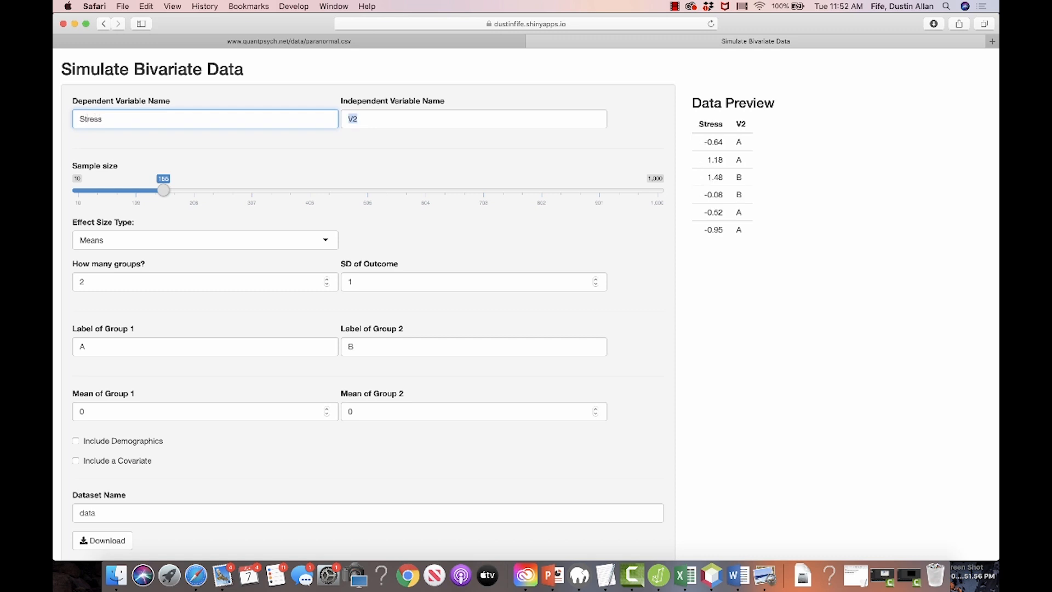
- Rename the independent variable to Meditation and check its preview column heading
{"action": "left_click", "coordinate": [473, 118]}
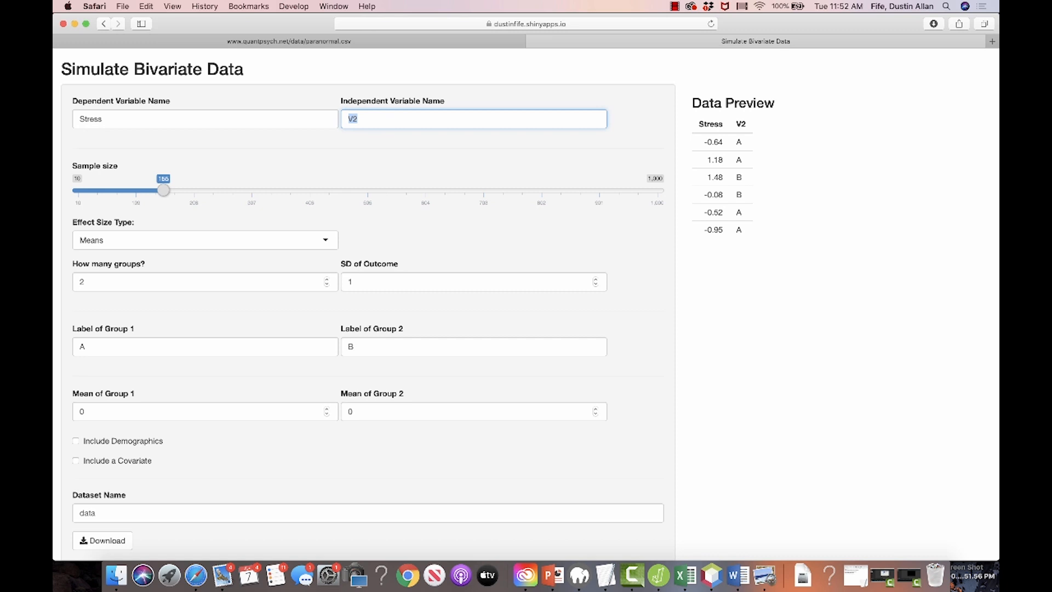
{"action": "type", "text": "Treat"}
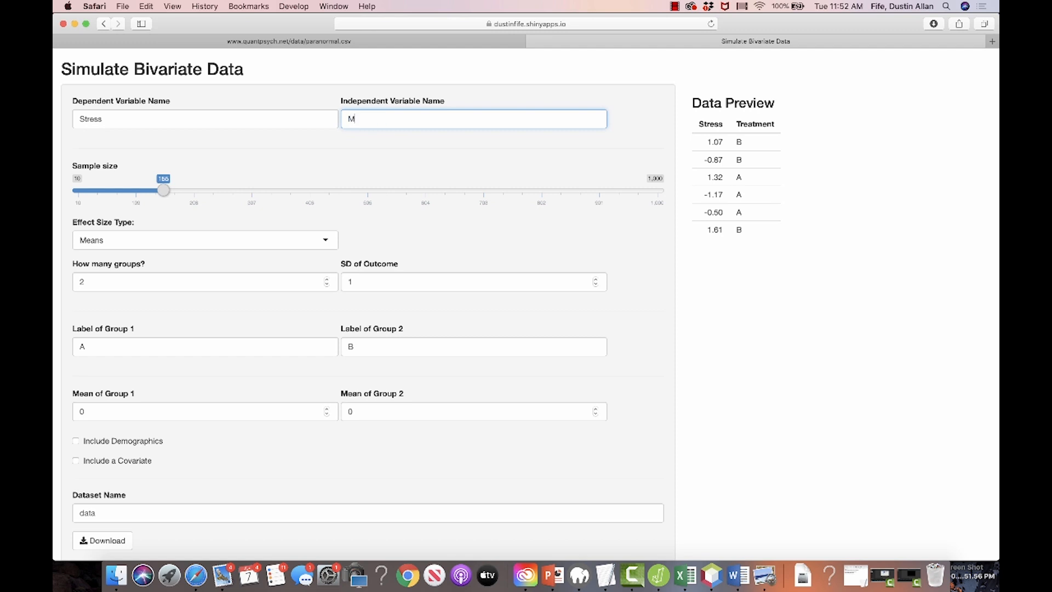
{"action": "type", "text": "editation"}
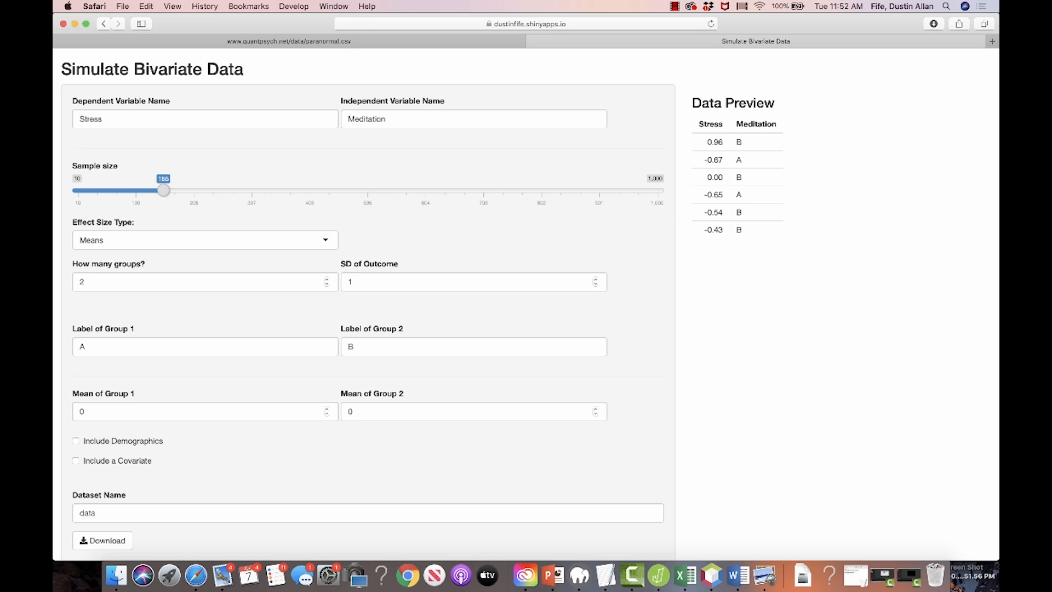
{"action": "mouse_move", "coordinate": [743, 97]}
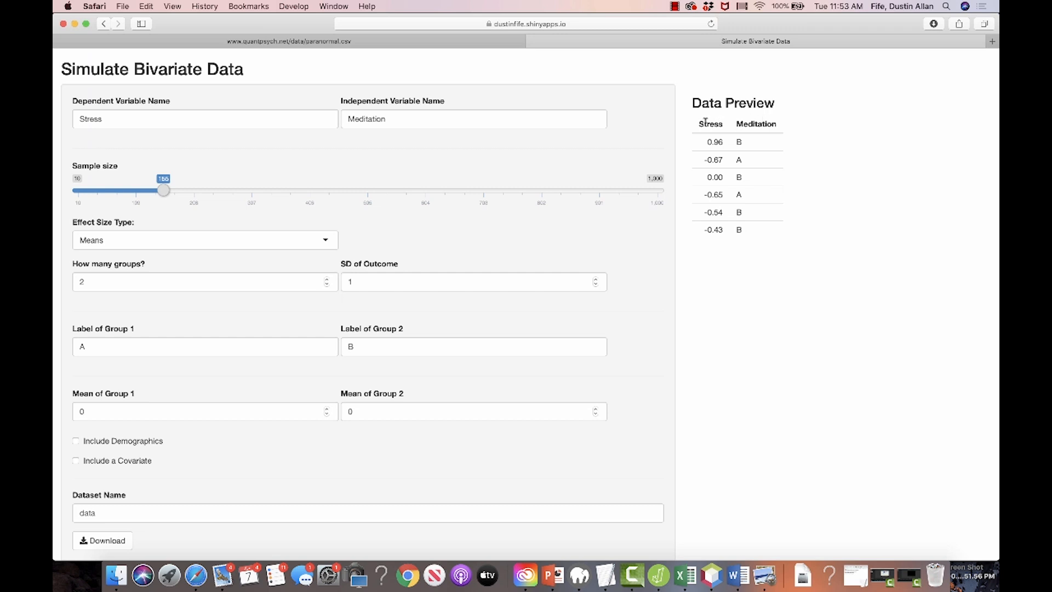
{"action": "double_click", "coordinate": [755, 124]}
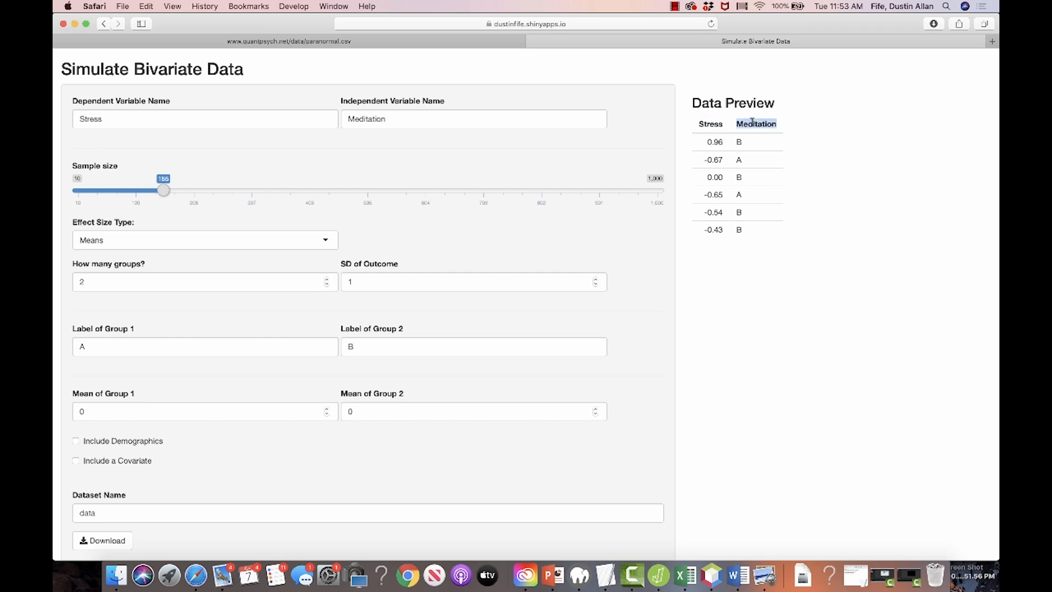
{"action": "mouse_move", "coordinate": [234, 228]}
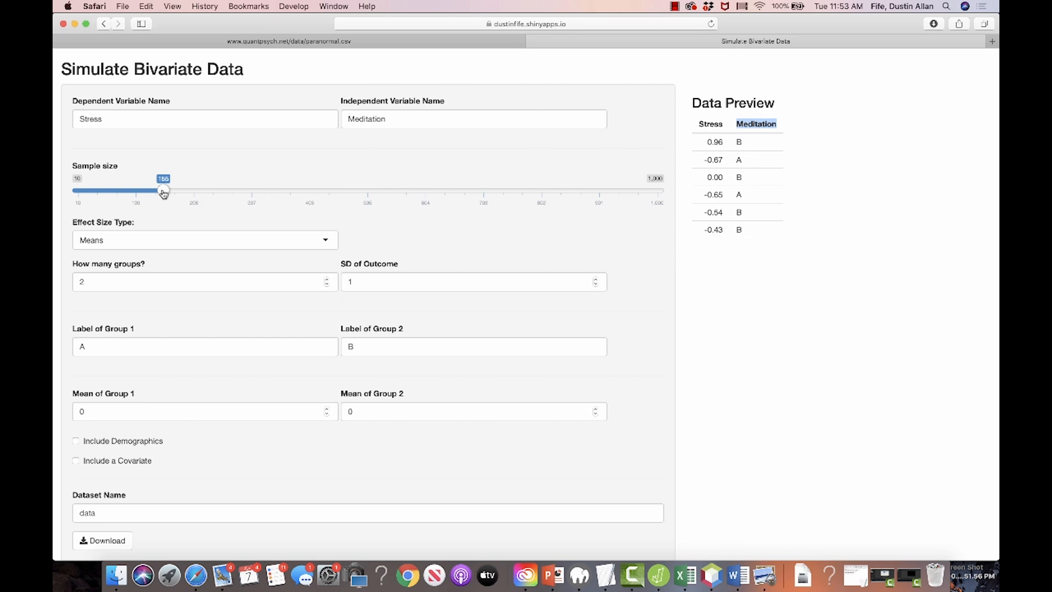
- Raise the Sample size slider to about 900 observations
{"action": "scroll", "scroll_direction": "down", "scroll_amount": 3}
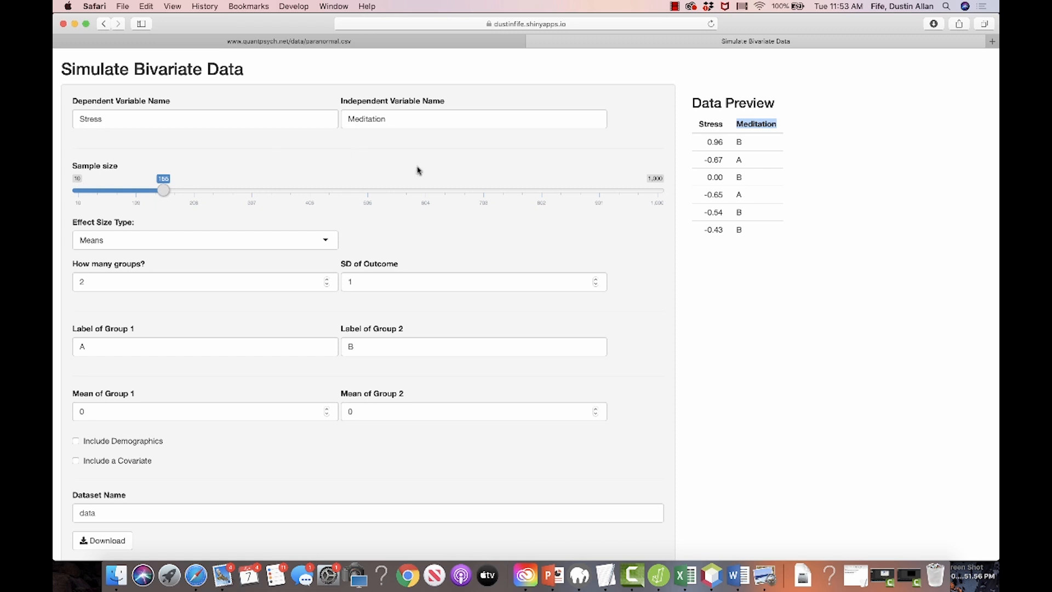
{"action": "mouse_move", "coordinate": [165, 191]}
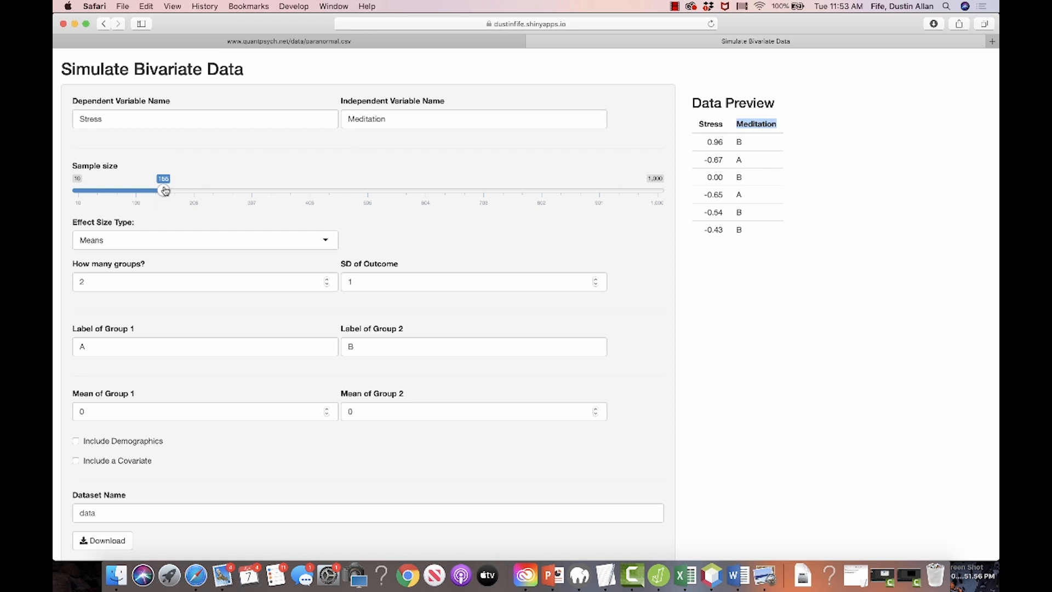
{"action": "left_click_drag", "start_coordinate": [164, 189], "coordinate": [597, 189]}
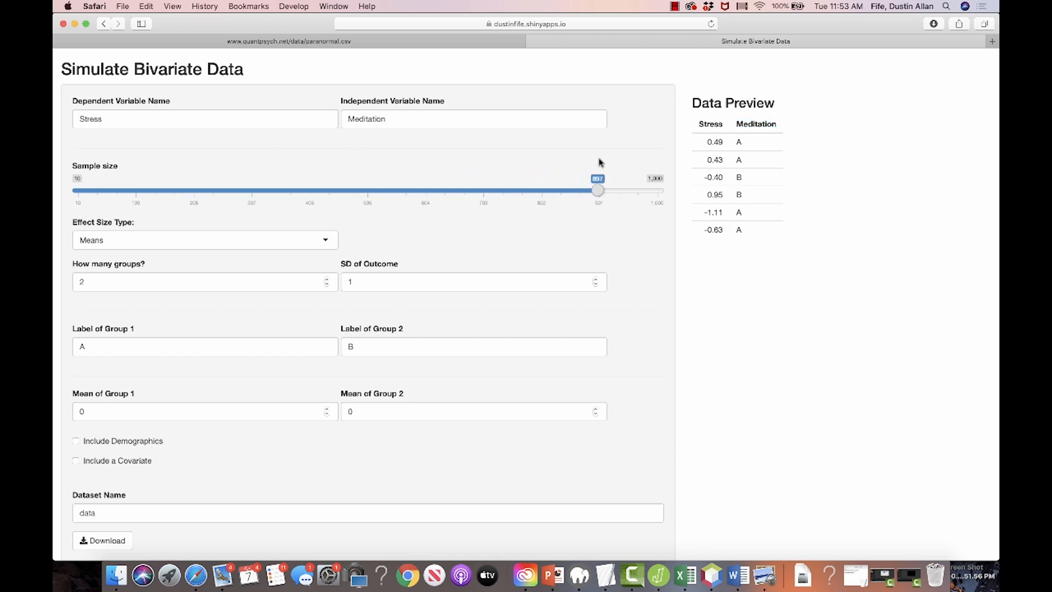
{"action": "left_click_drag", "start_coordinate": [596, 189], "coordinate": [602, 189]}
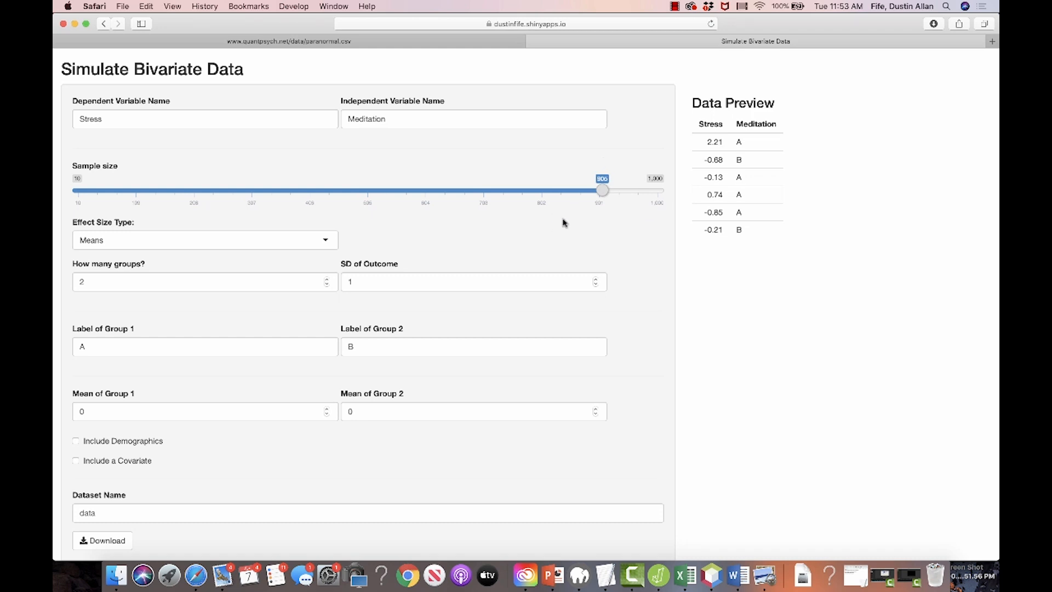
{"action": "mouse_move", "coordinate": [602, 190]}
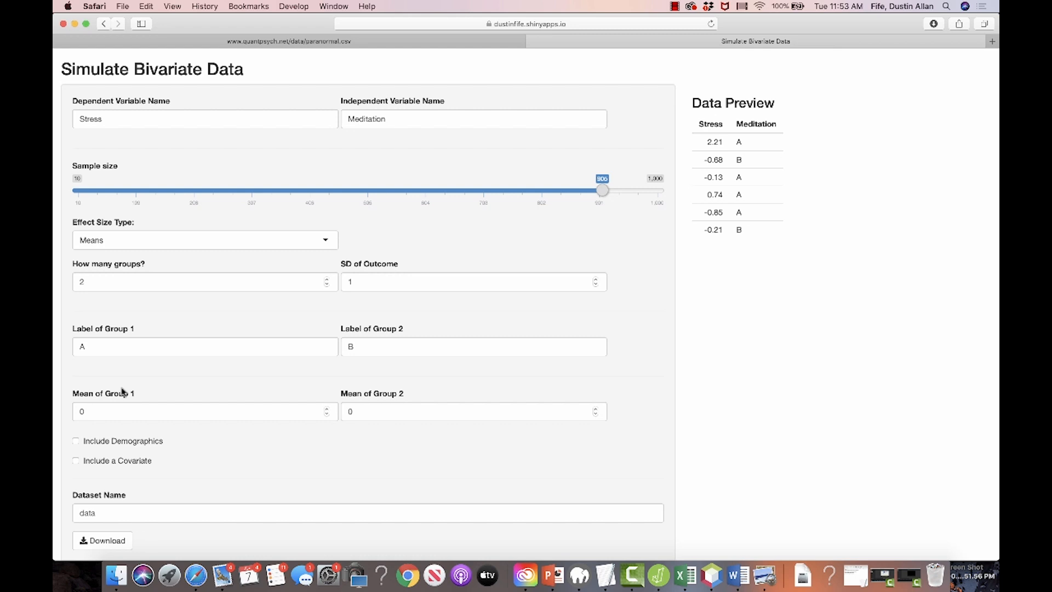
{"action": "scroll", "scroll_direction": "down", "scroll_amount": 3}
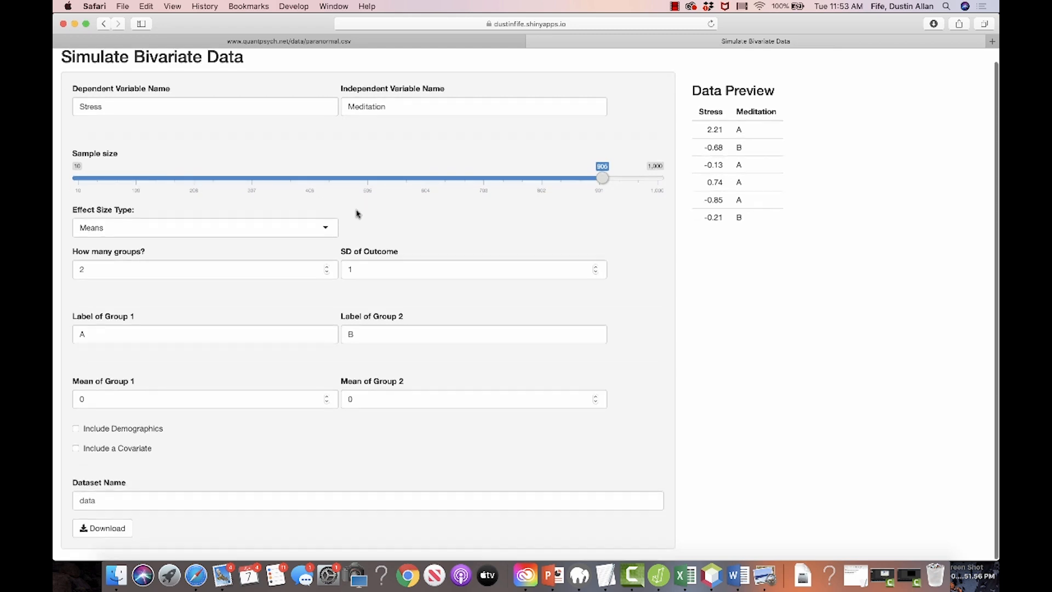
{"action": "mouse_move", "coordinate": [174, 203]}
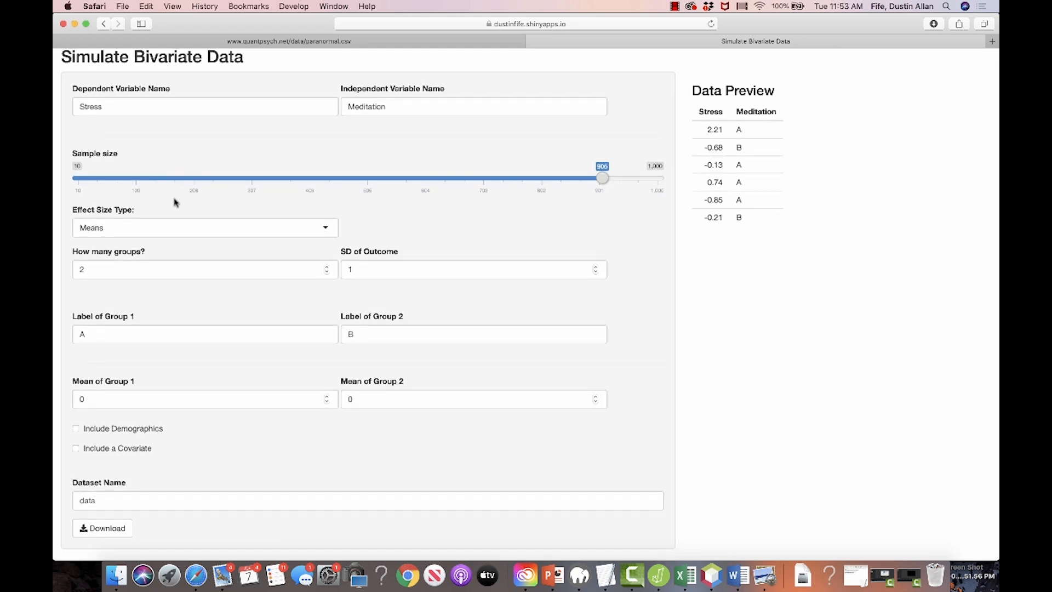
{"action": "mouse_move", "coordinate": [187, 205]}
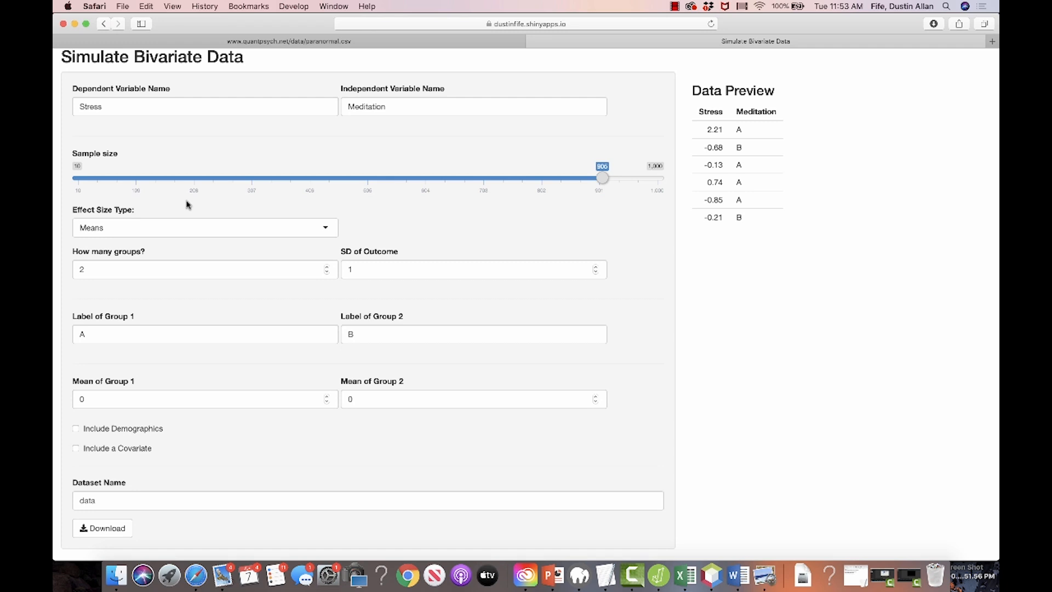
- Try Association as the Effect Size Type, then return to Means with A/B groups
{"action": "left_click", "coordinate": [204, 227]}
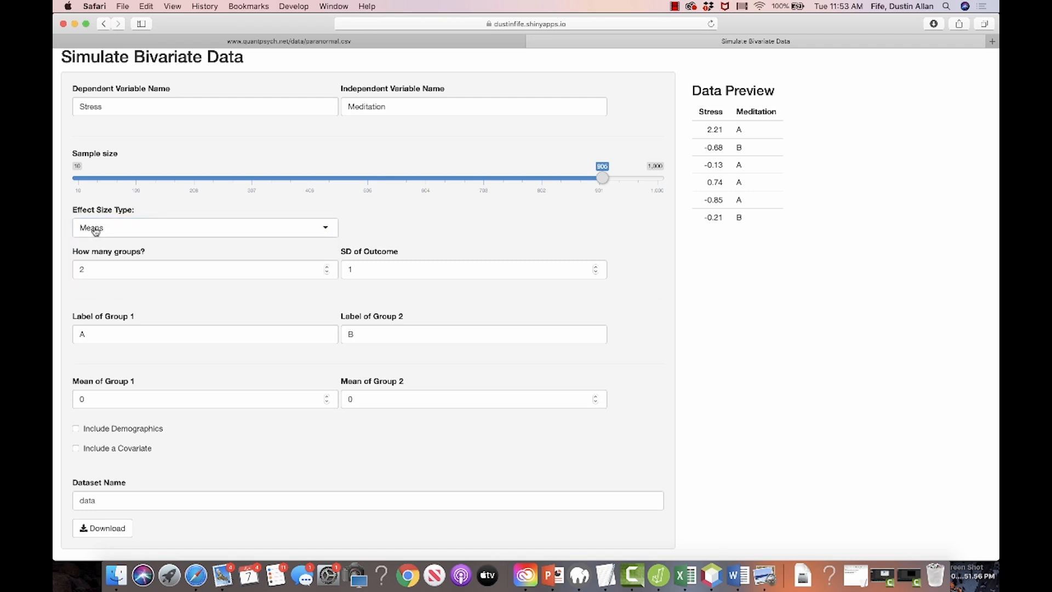
{"action": "left_click", "coordinate": [205, 226]}
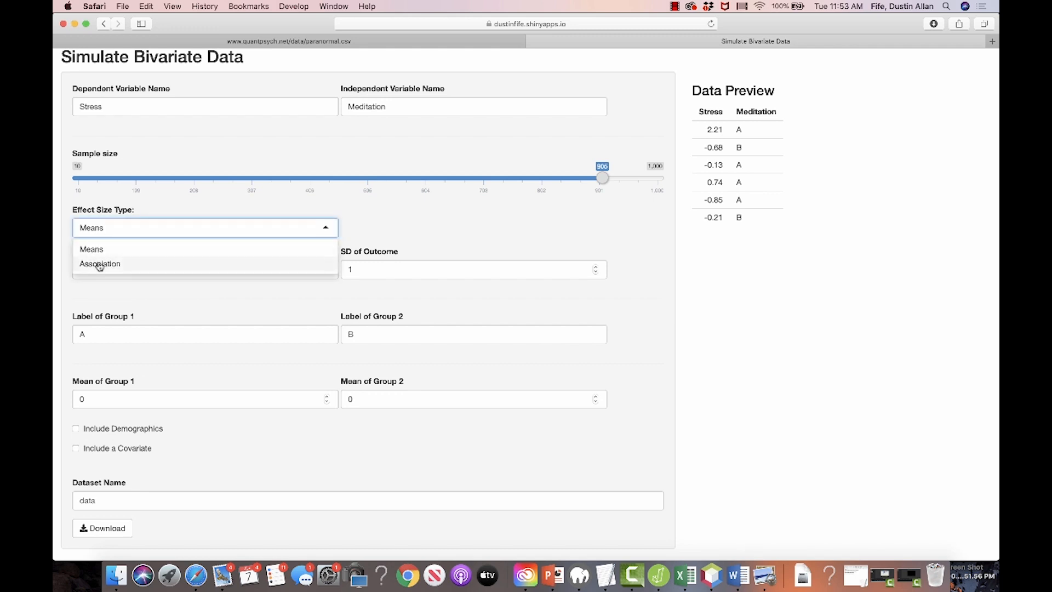
{"action": "left_click", "coordinate": [100, 263]}
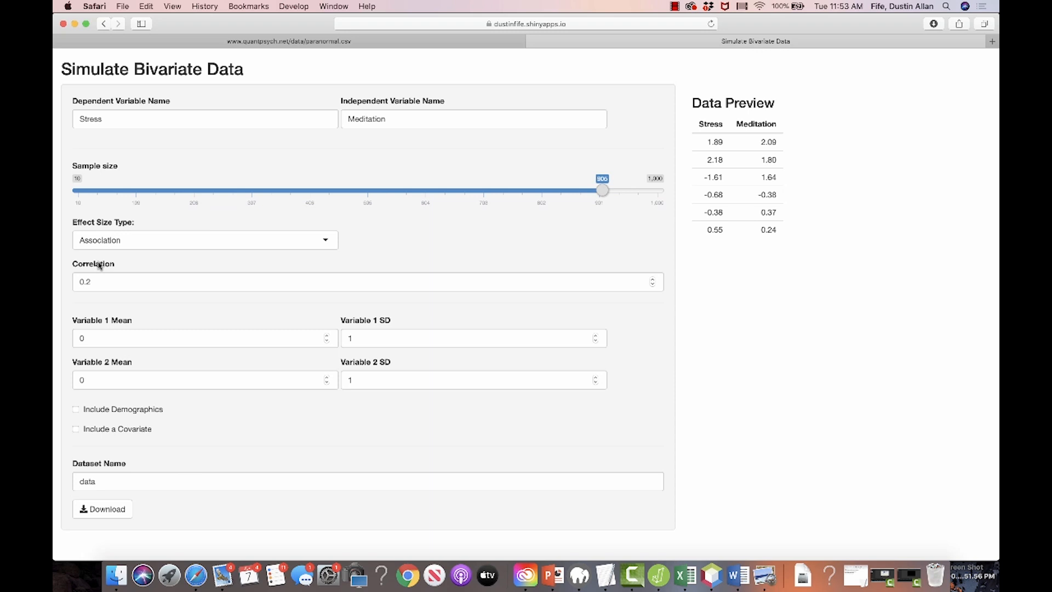
{"action": "mouse_move", "coordinate": [769, 146]}
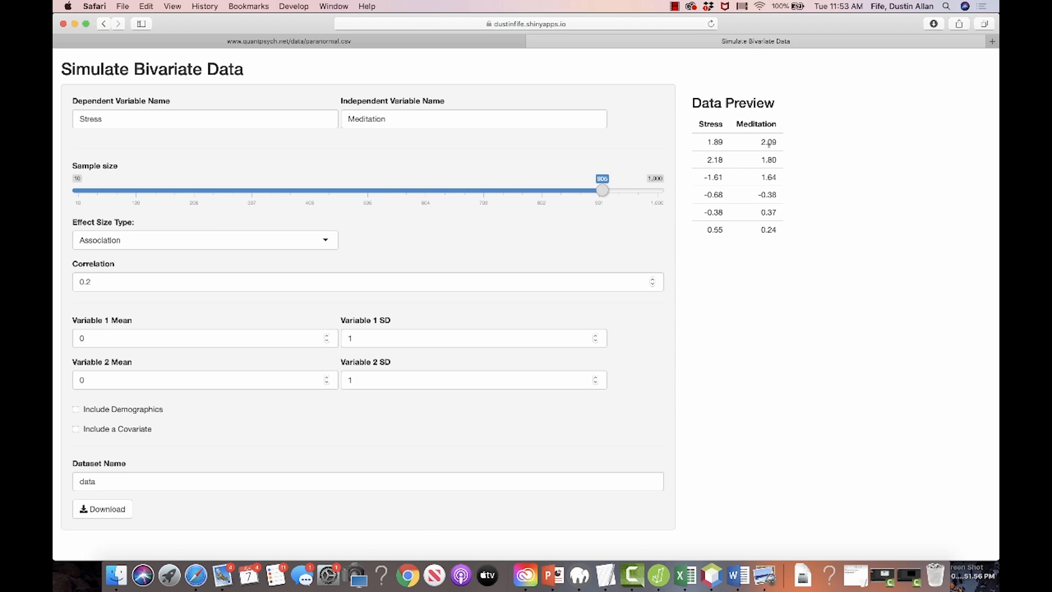
{"action": "mouse_move", "coordinate": [748, 234]}
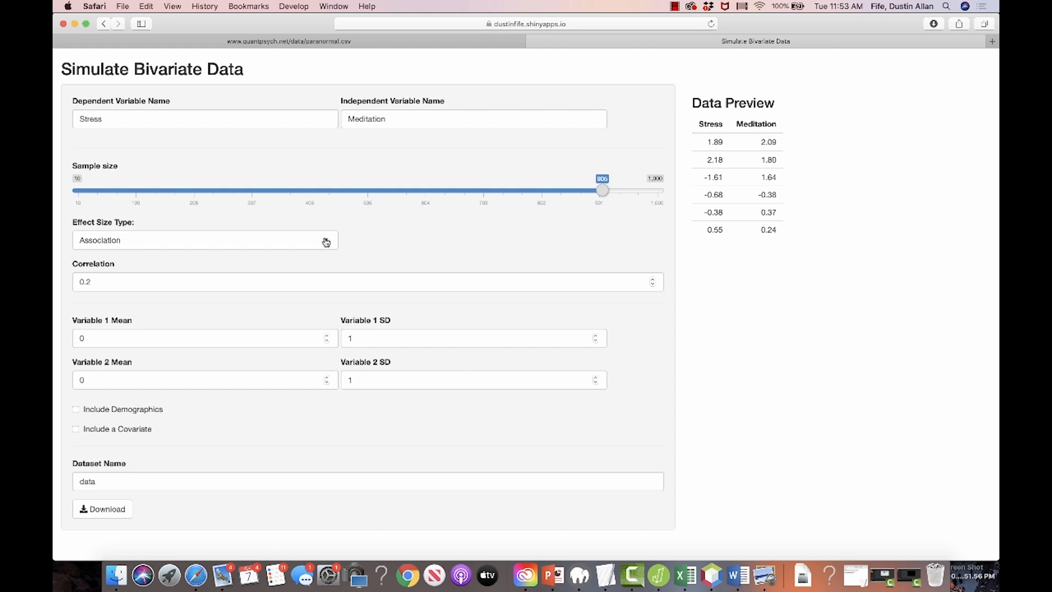
{"action": "left_click", "coordinate": [205, 239]}
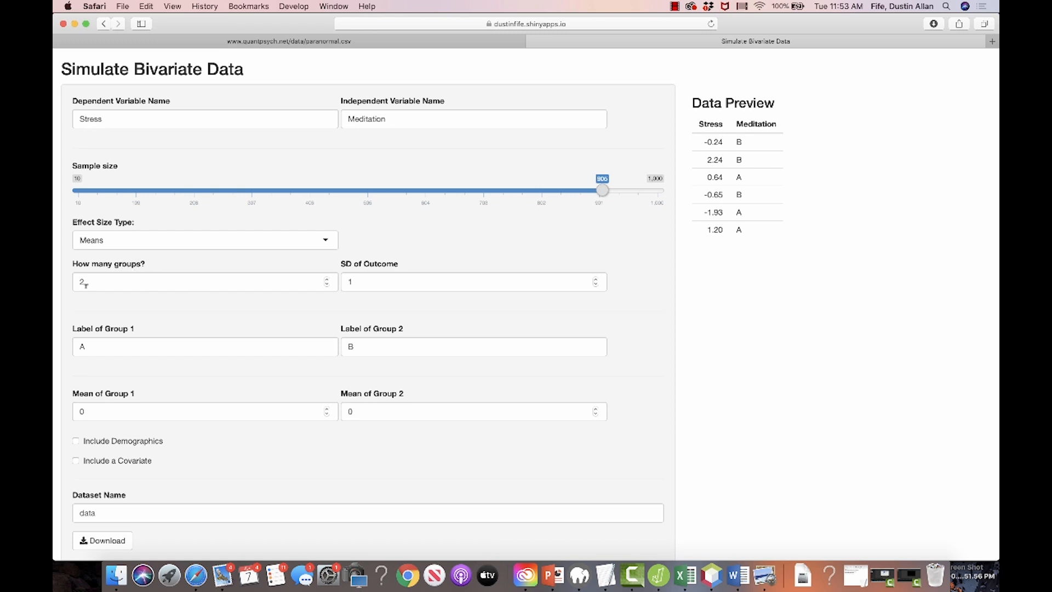
{"action": "mouse_move", "coordinate": [407, 274]}
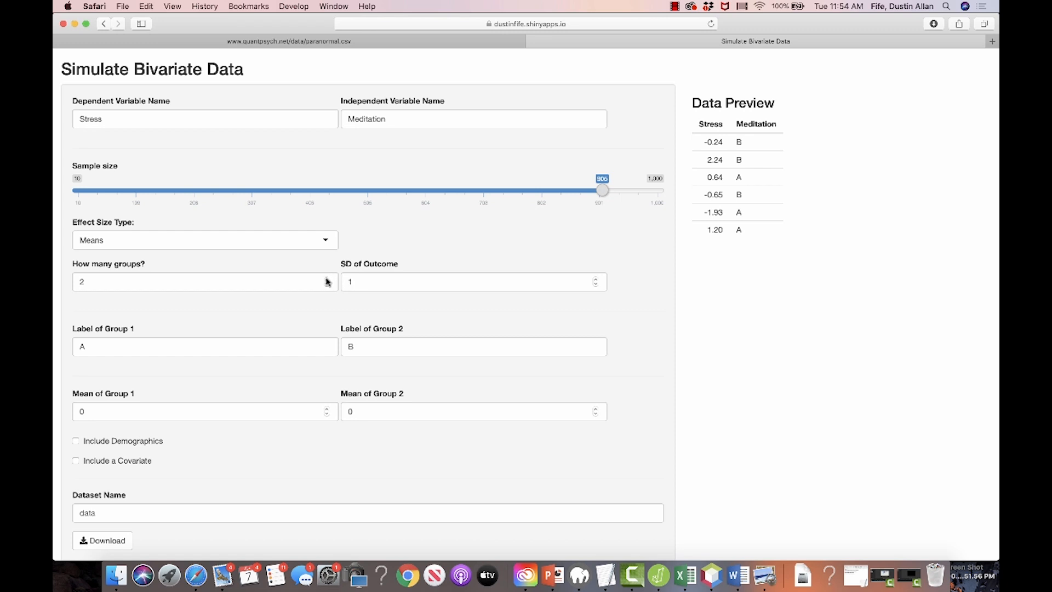
- Set 'How many groups?' to 3 and 'SD of Outcome' to 2.5
{"action": "type", "text": "3"}
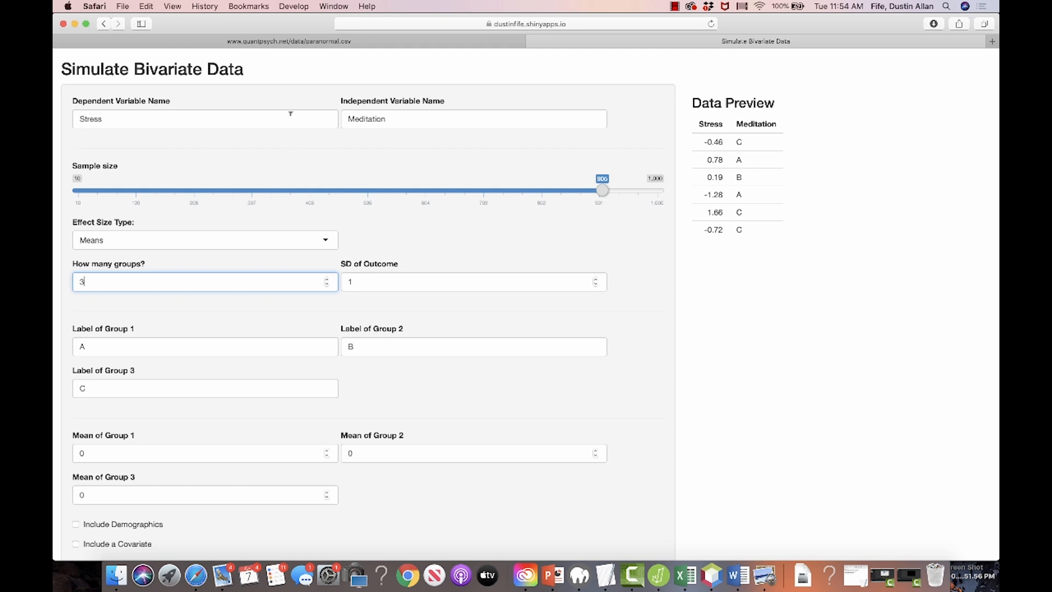
{"action": "mouse_move", "coordinate": [404, 271]}
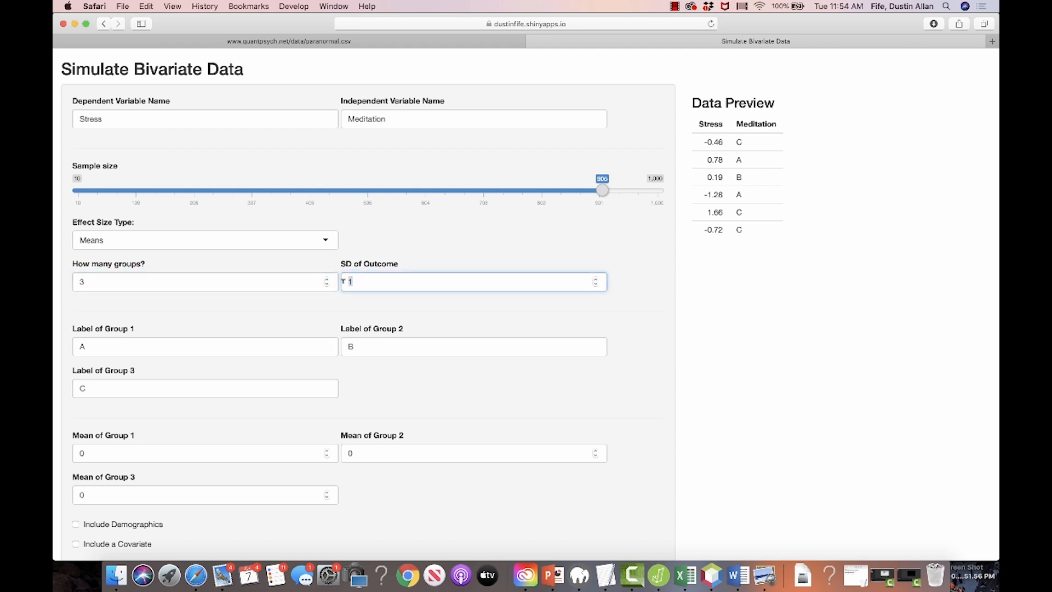
{"action": "type", "text": "2"}
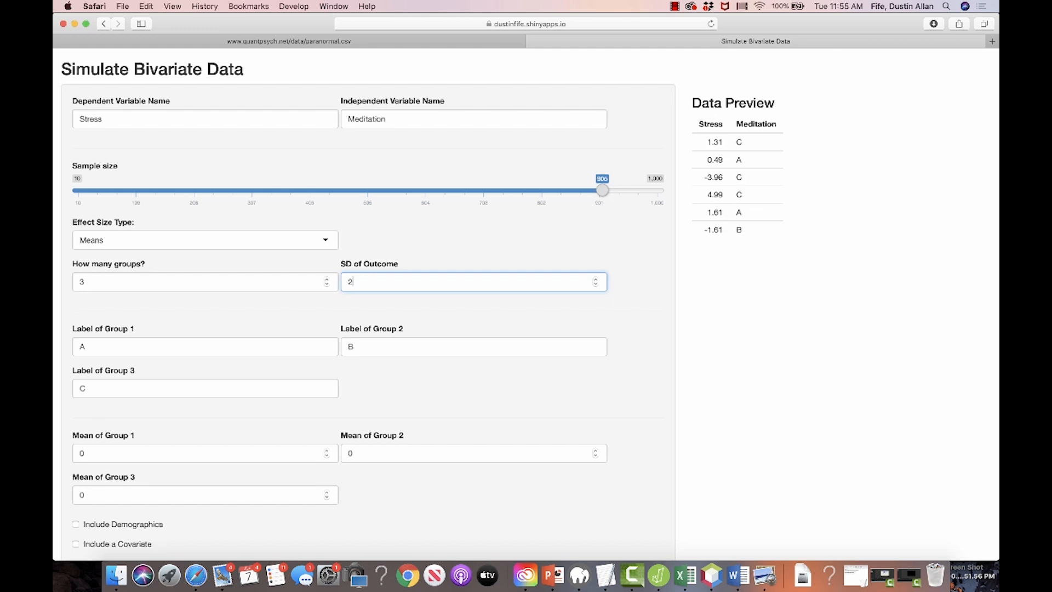
{"action": "type", "text": ".5"}
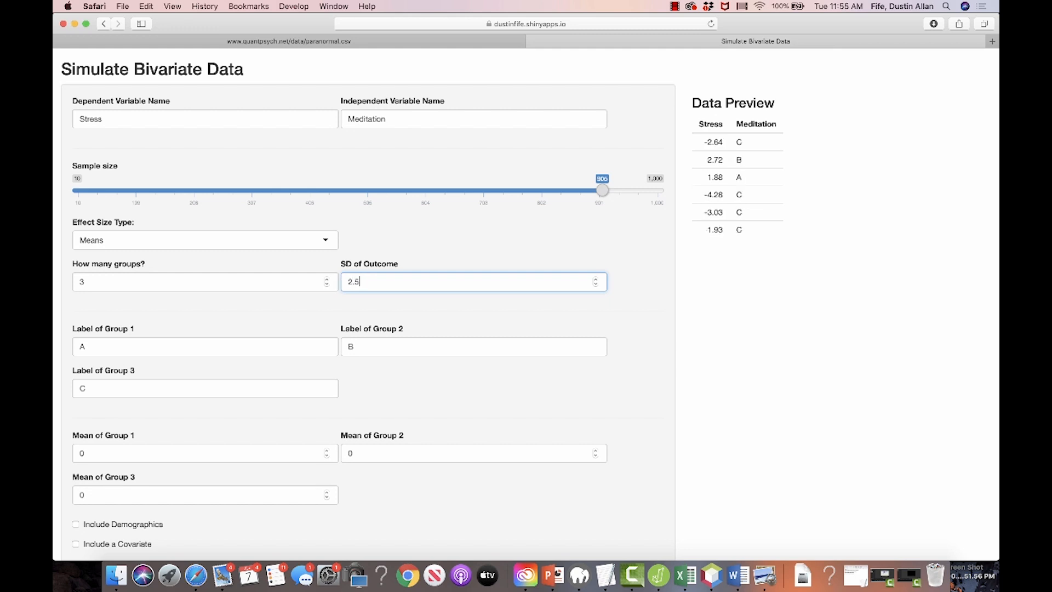
- Label groups 1–3 as Control, Meditation and Fake Meditation
{"action": "left_click", "coordinate": [205, 346]}
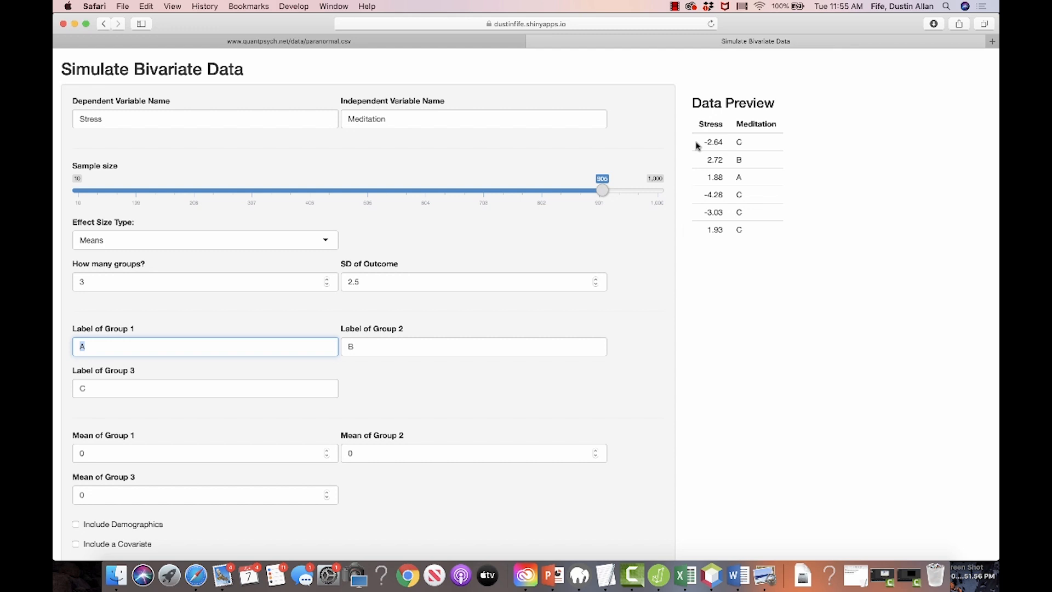
{"action": "mouse_move", "coordinate": [720, 226]}
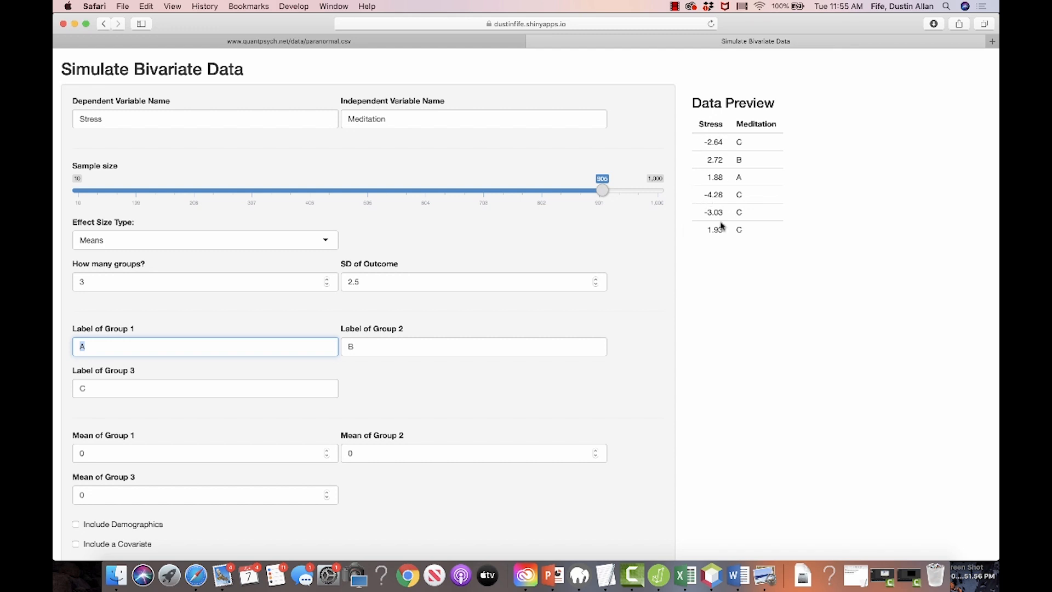
{"action": "mouse_move", "coordinate": [540, 264]}
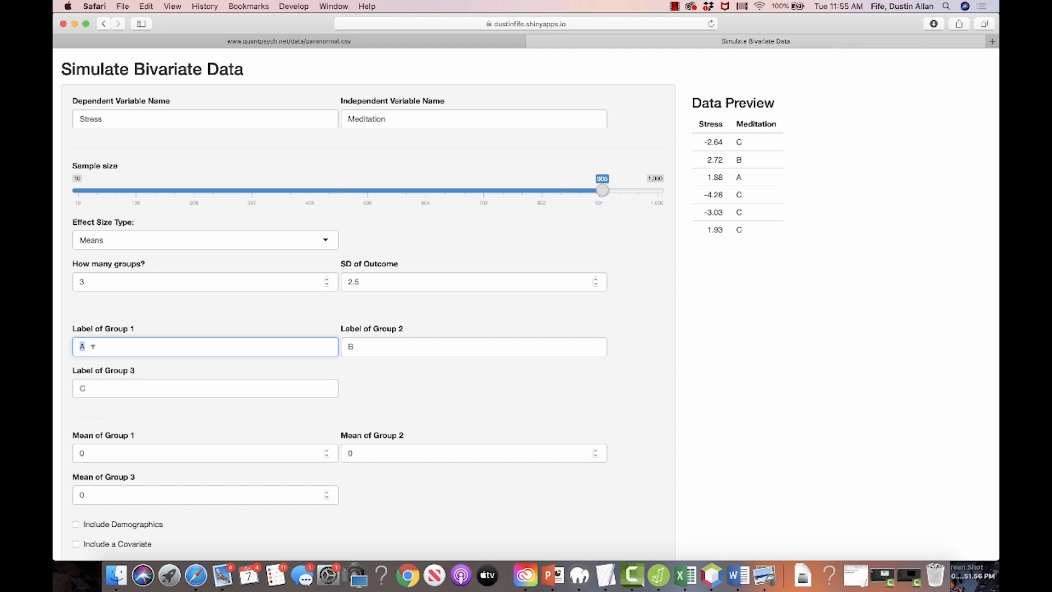
{"action": "type", "text": "Co"}
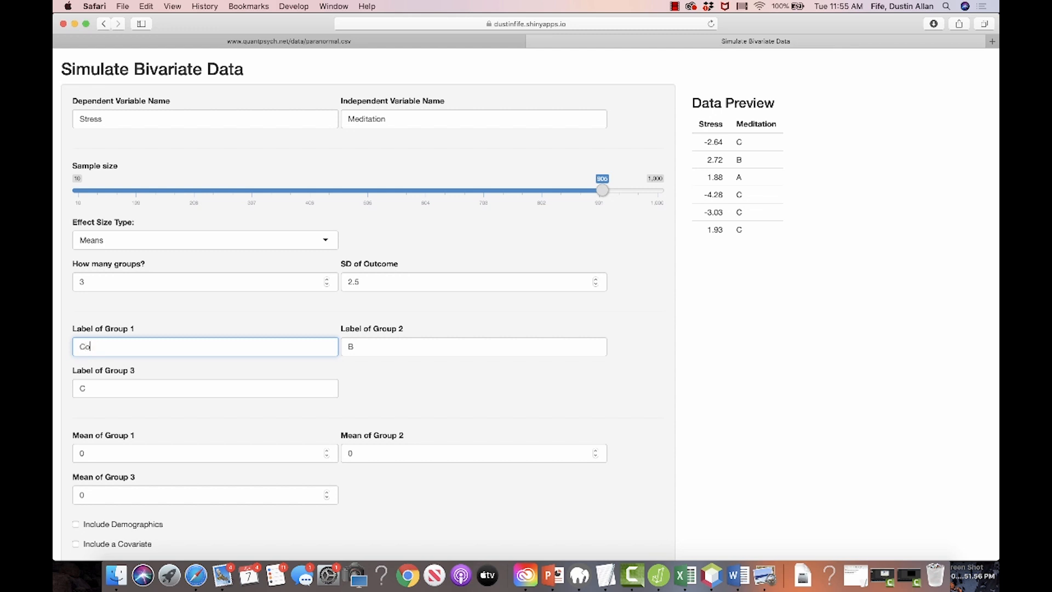
{"action": "type", "text": "Meditation"}
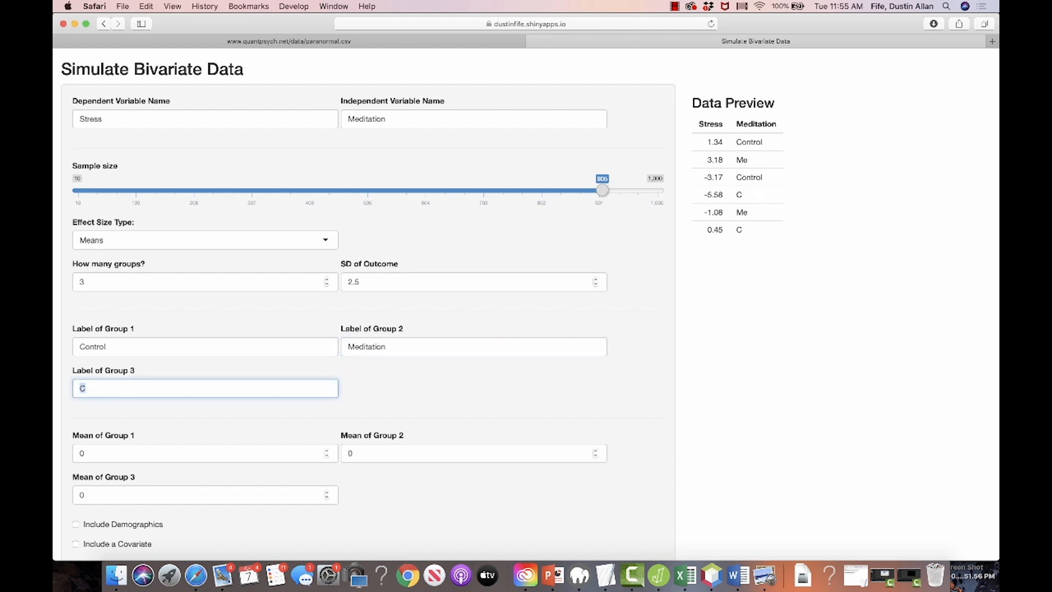
{"action": "type", "text": "Fake Meditation"}
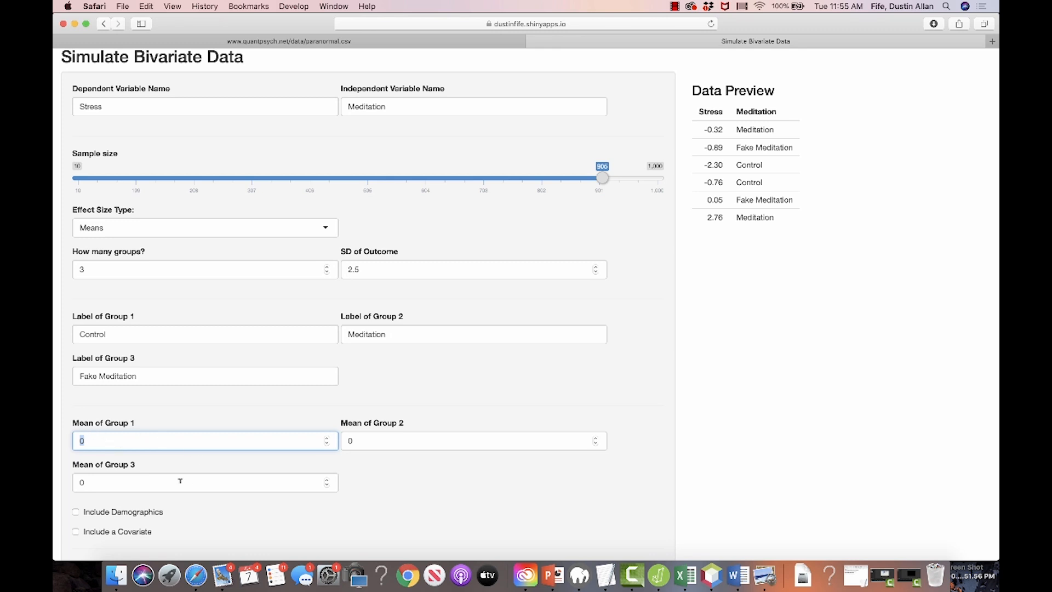
{"action": "mouse_move", "coordinate": [178, 431]}
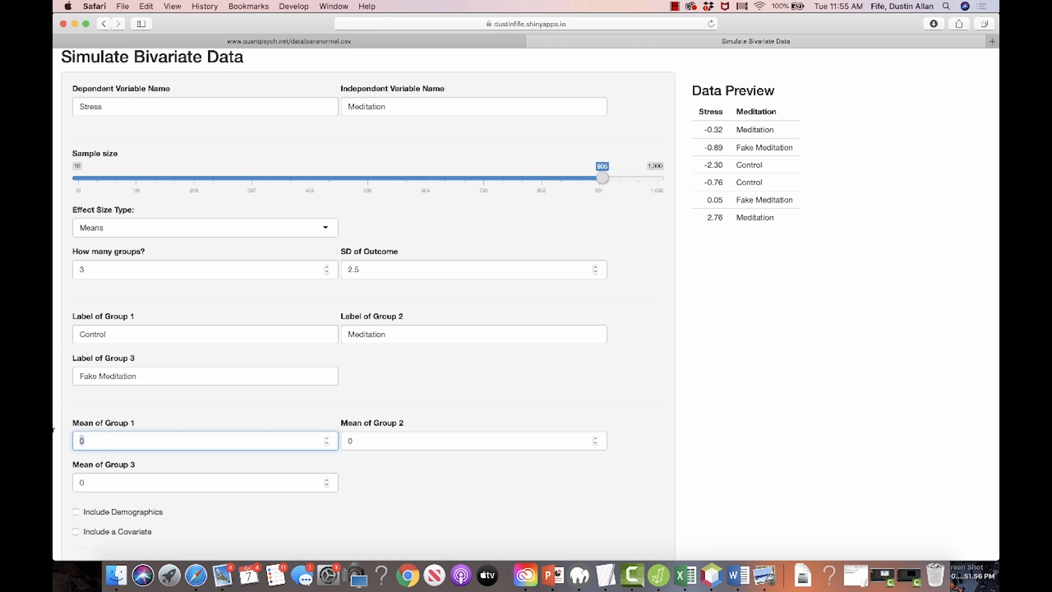
- Enter group means 4 (Control), 6 (Meditation) and 5 (Fake Meditation)
{"action": "type", "text": "4"}
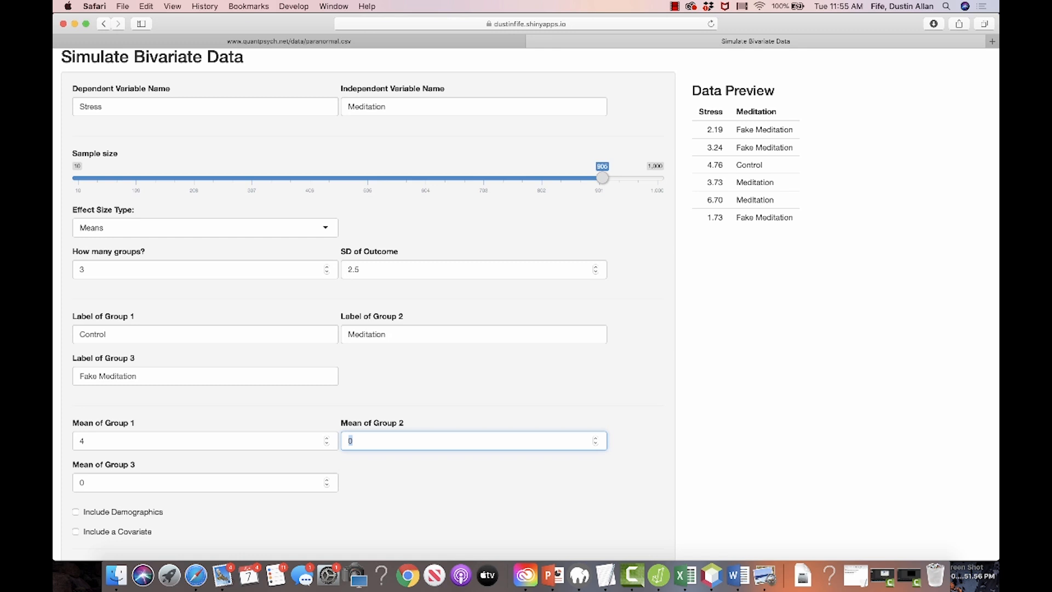
{"action": "type", "text": "6"}
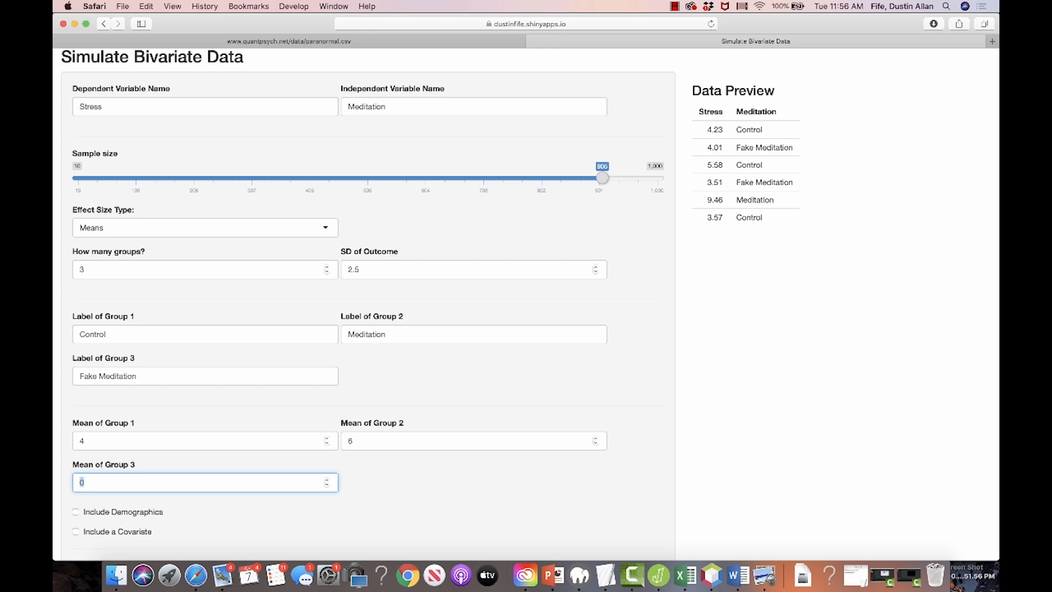
{"action": "type", "text": "5"}
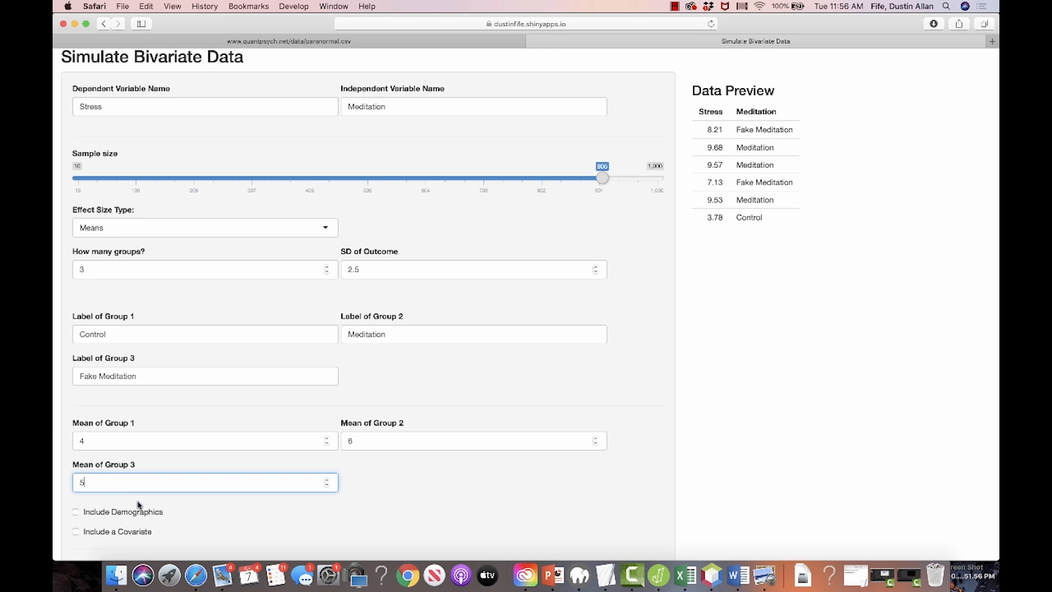
- Tick 'Include Demographics' and review the Ethnicity and Gender columns in the preview
{"action": "scroll", "scroll_direction": "down", "scroll_amount": 3}
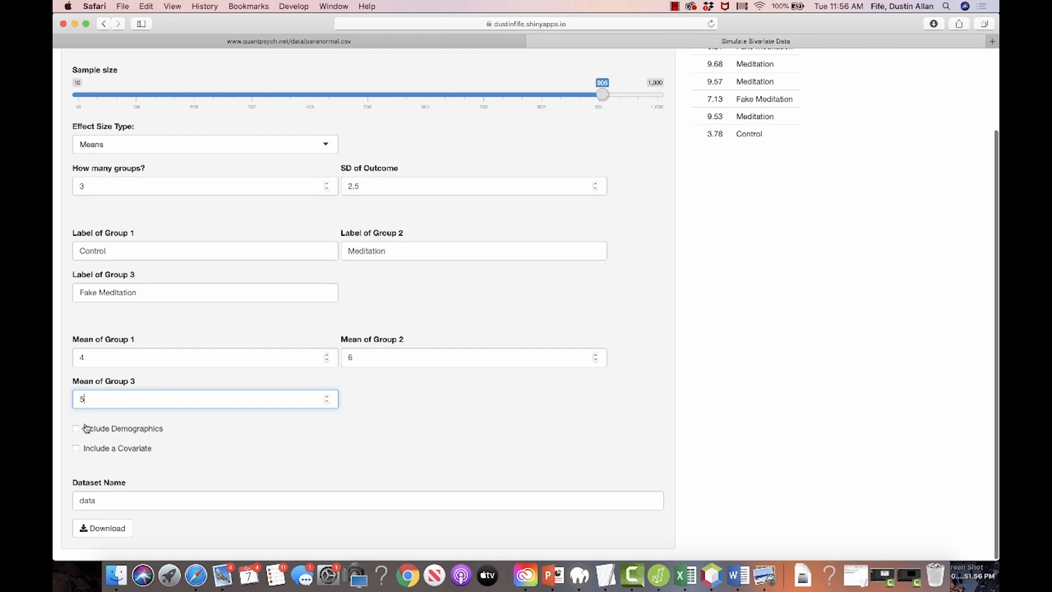
{"action": "left_click", "coordinate": [76, 428]}
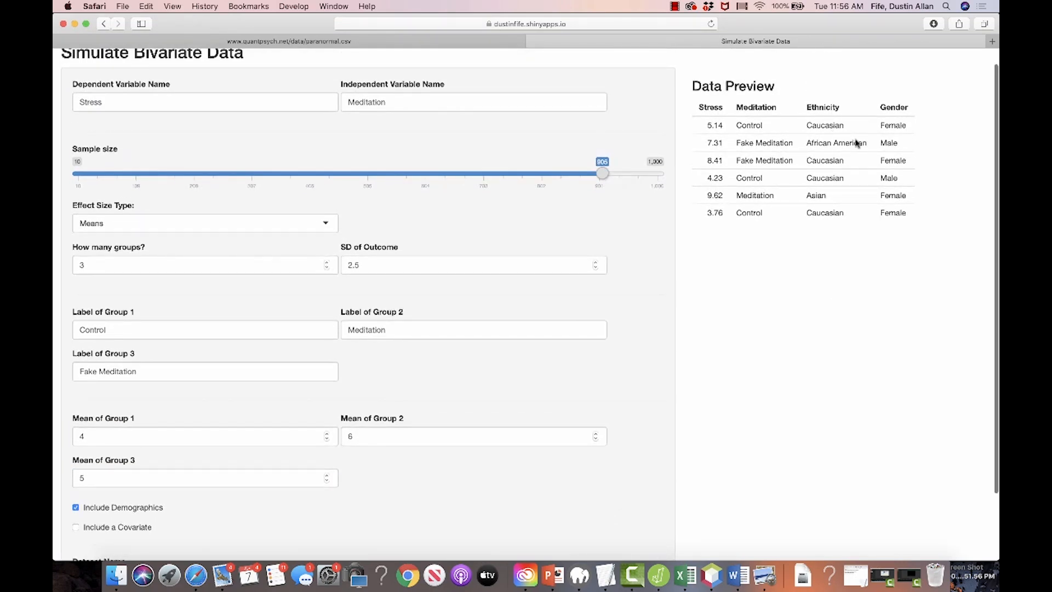
{"action": "scroll", "scroll_direction": "down", "scroll_amount": 3}
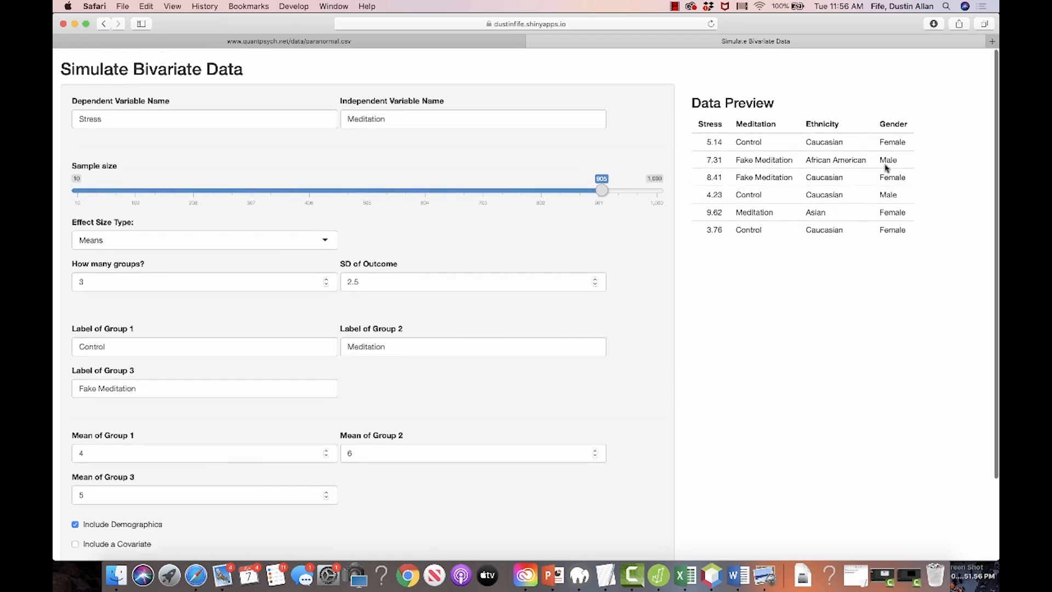
{"action": "scroll", "scroll_direction": "down", "scroll_amount": 3}
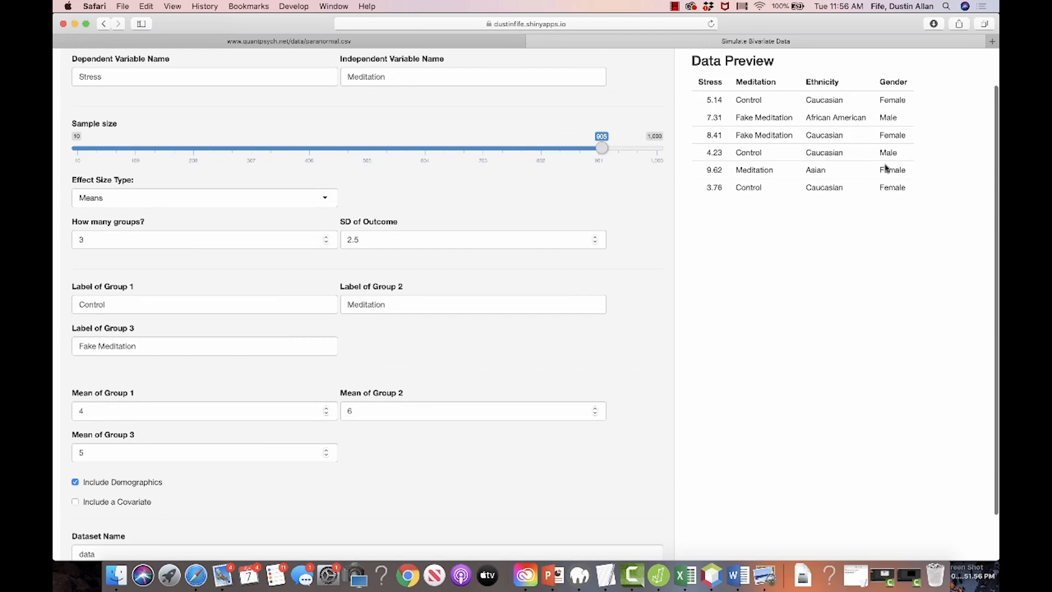
{"action": "scroll", "scroll_direction": "down", "scroll_amount": 3}
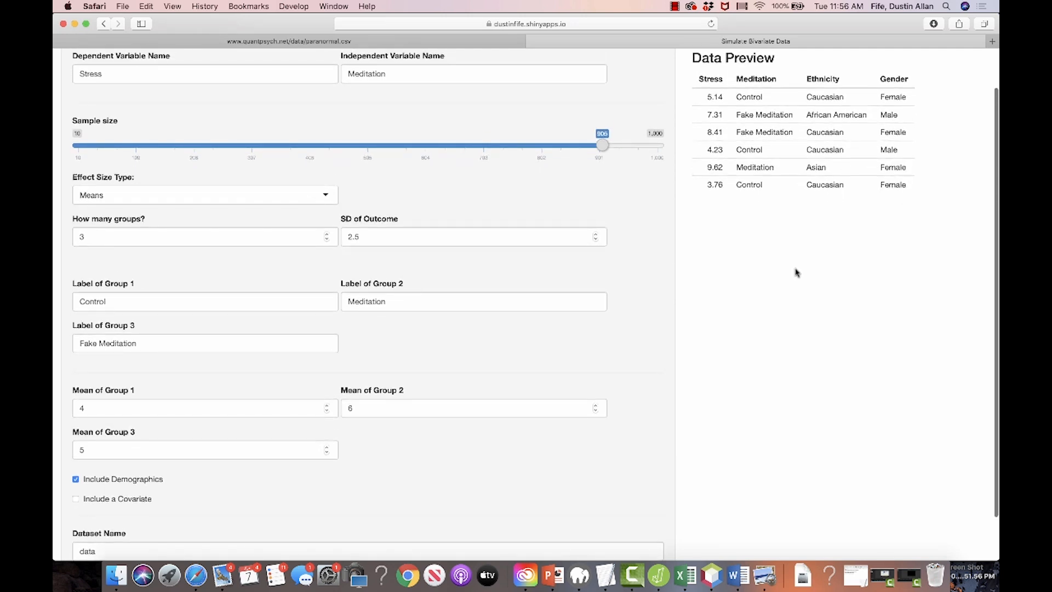
{"action": "mouse_move", "coordinate": [425, 436]}
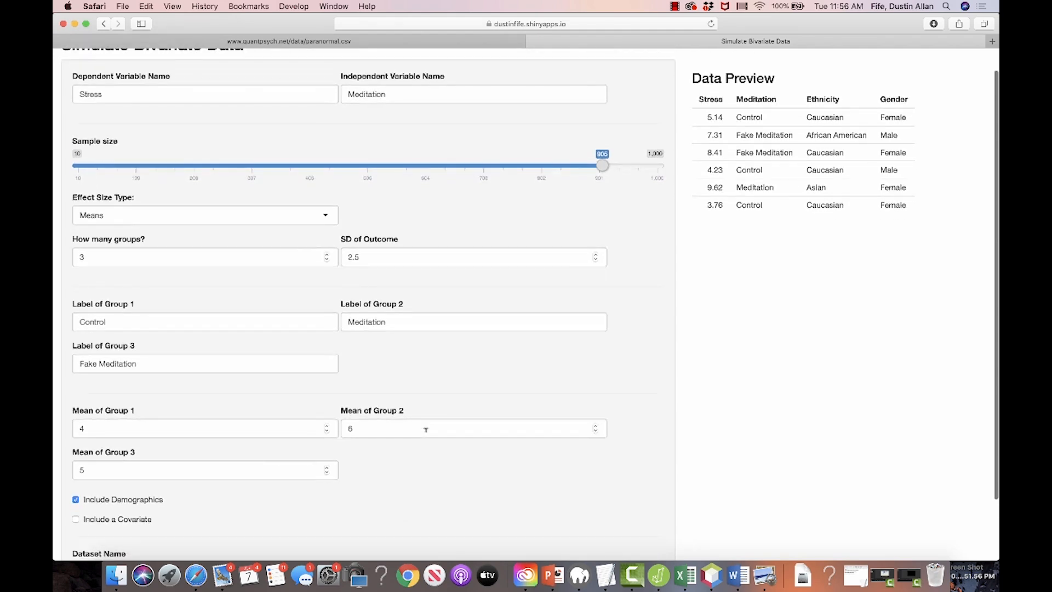
{"action": "scroll", "scroll_direction": "down", "scroll_amount": 3}
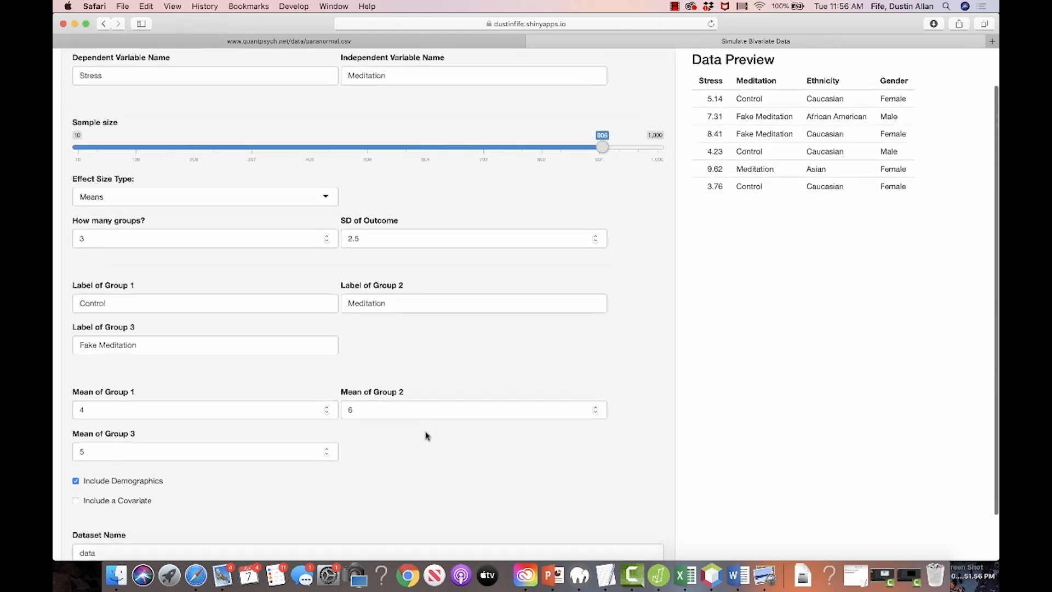
{"action": "scroll", "scroll_direction": "down", "scroll_amount": 3}
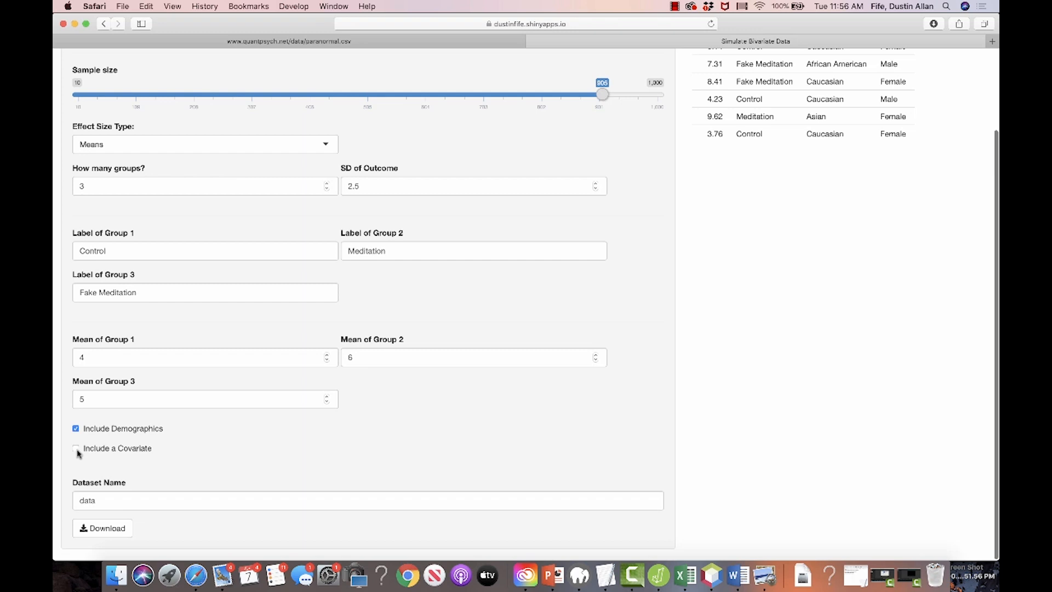
- Enable a covariate and name it SES
{"action": "left_click", "coordinate": [76, 448]}
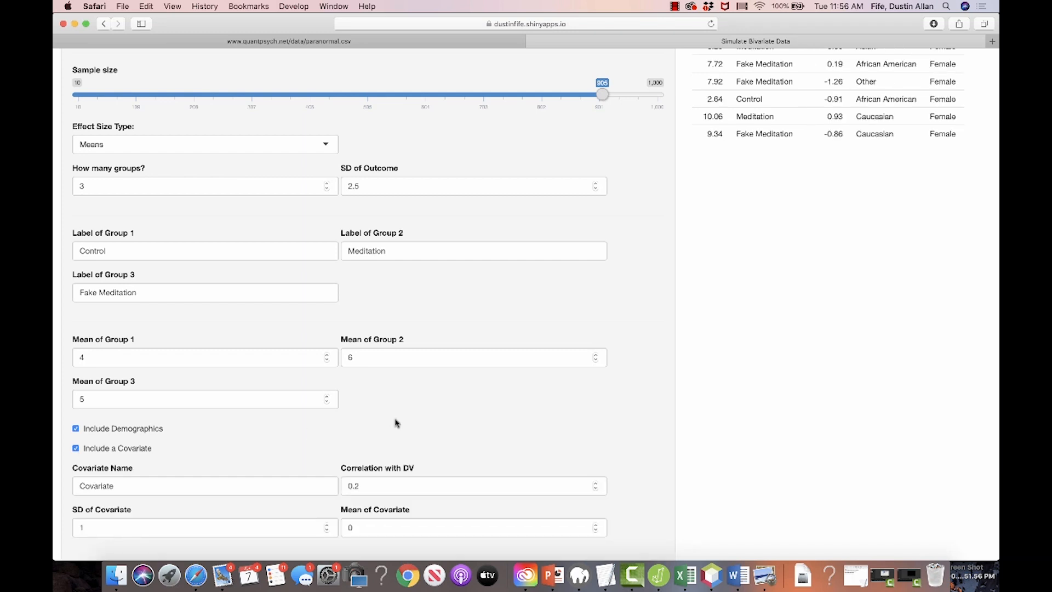
{"action": "scroll", "scroll_direction": "down", "scroll_amount": 3}
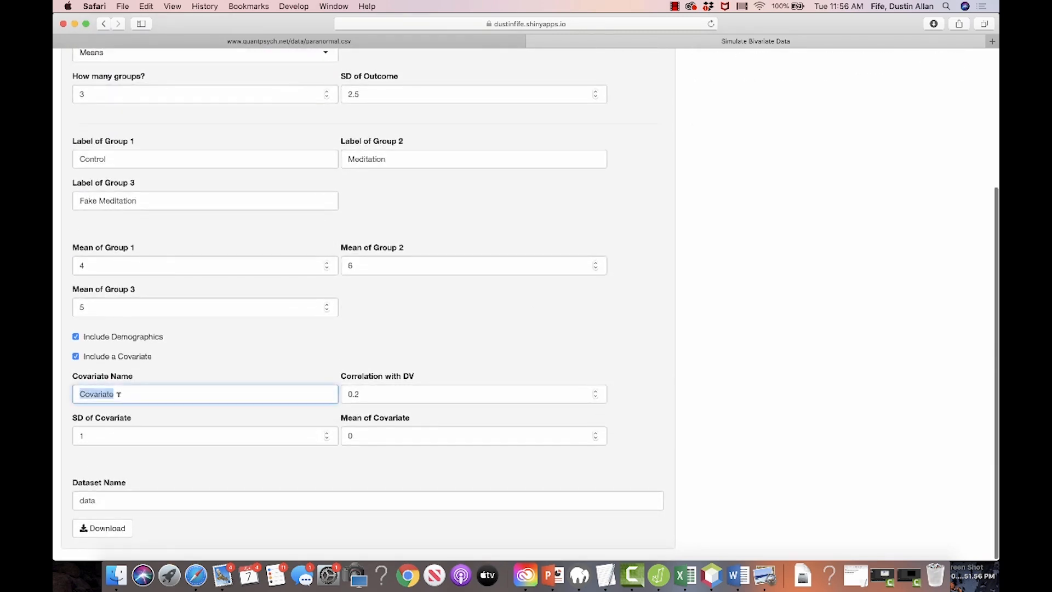
{"action": "type", "text": "SES"}
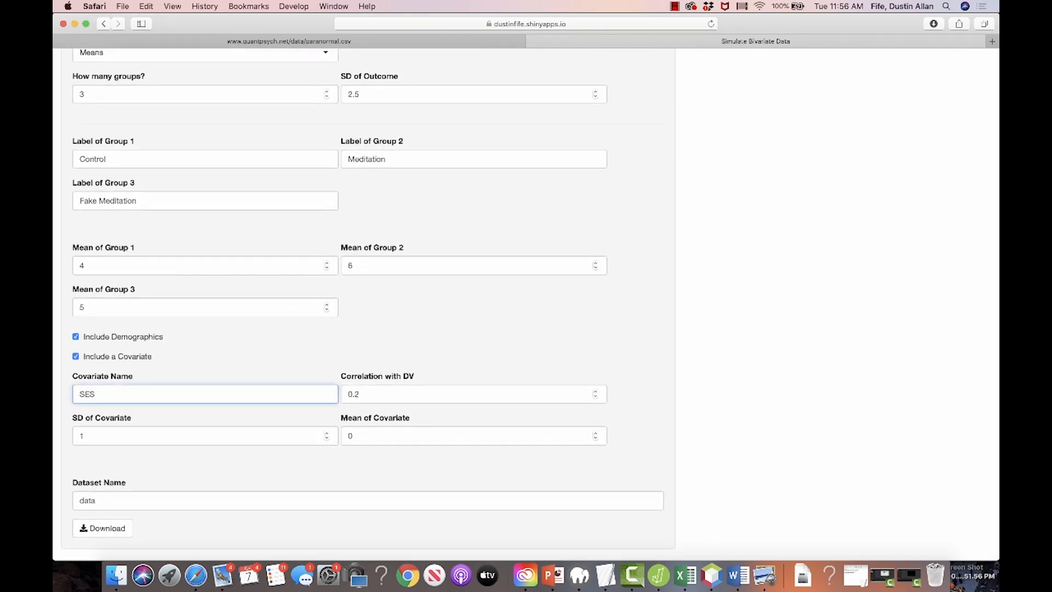
{"action": "left_click", "coordinate": [473, 393]}
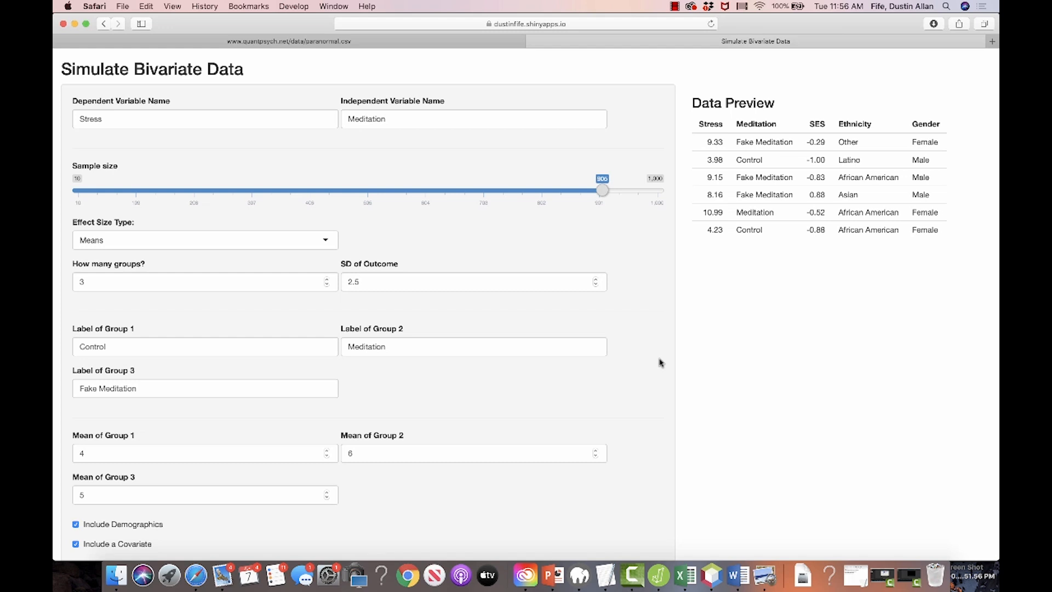
- Set the SES covariate's correlation with DV to -.3, SD 3 and mean 12
{"action": "scroll", "scroll_direction": "down", "scroll_amount": 3}
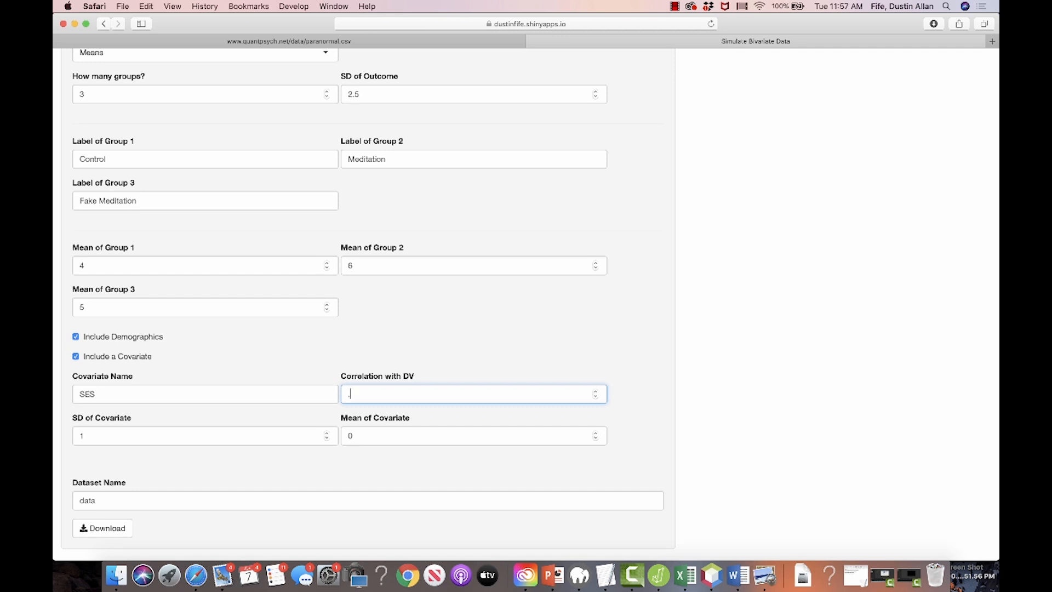
{"action": "type", "text": ".3"}
{"action": "left_click", "coordinate": [204, 435]}
{"action": "type", "text": "3"}
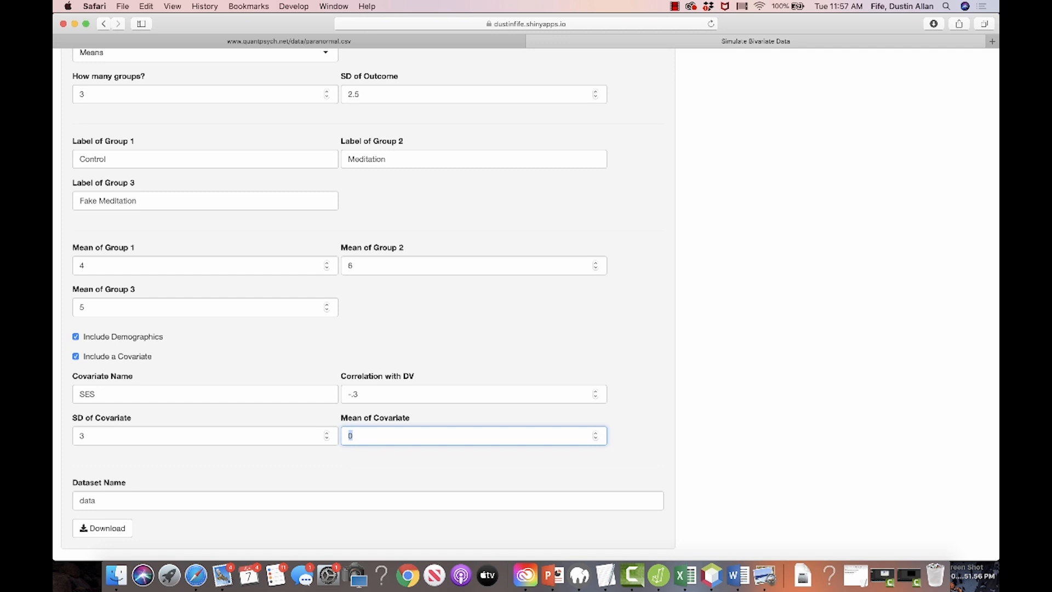
{"action": "type", "text": "12"}
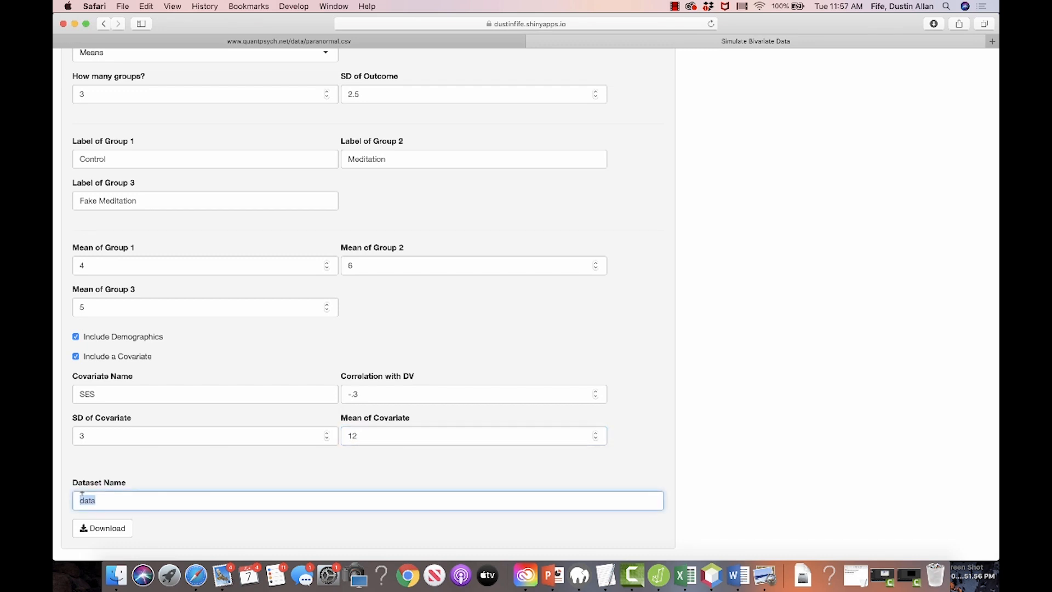
- Name the dataset stress_experiment and download it
{"action": "type", "text": "stress"}
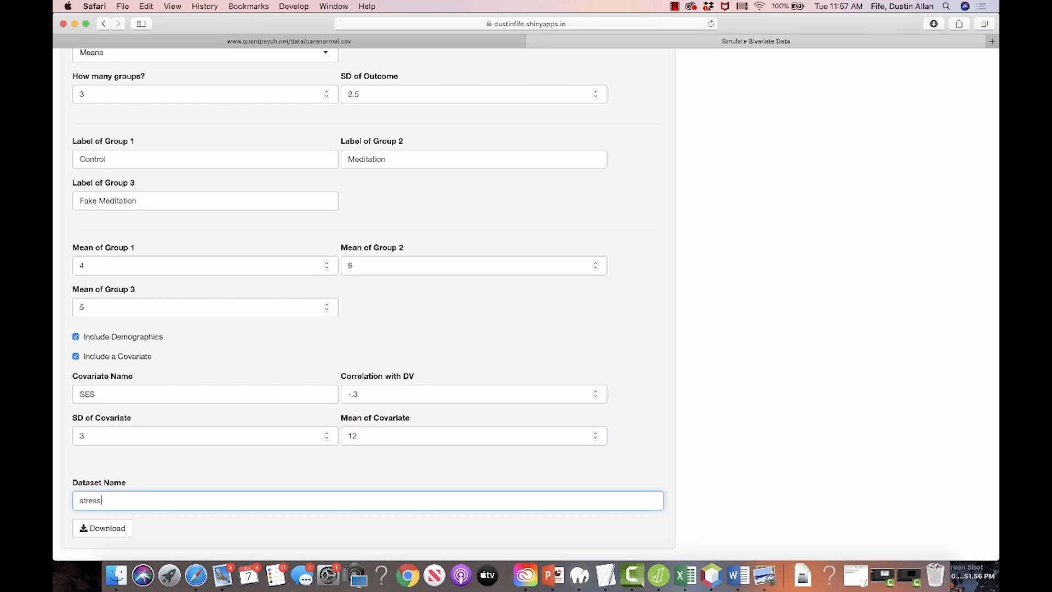
{"action": "type", "text": "_experiment"}
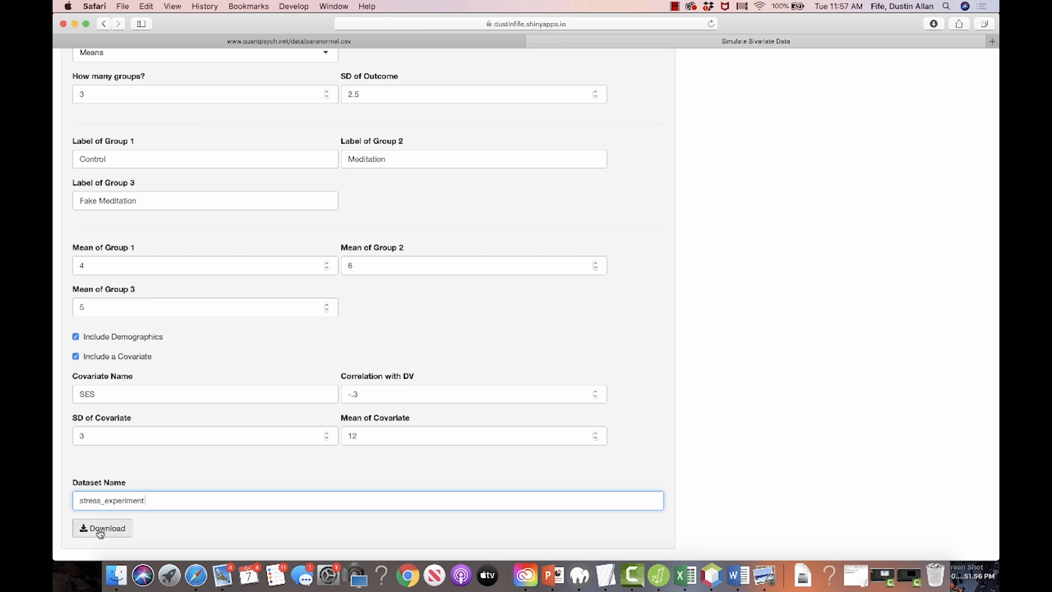
{"action": "left_click", "coordinate": [102, 528]}
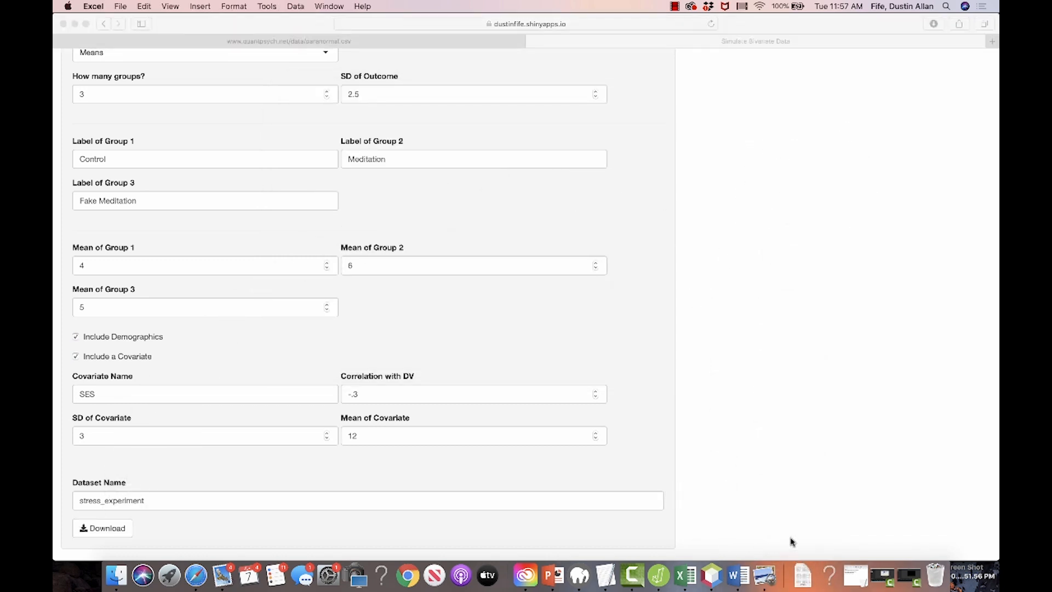
- View stress_experiment in Excel, checking Stress, Meditation, SES, Ethnicity and Gender columns through the last row
{"action": "left_click", "coordinate": [102, 528]}
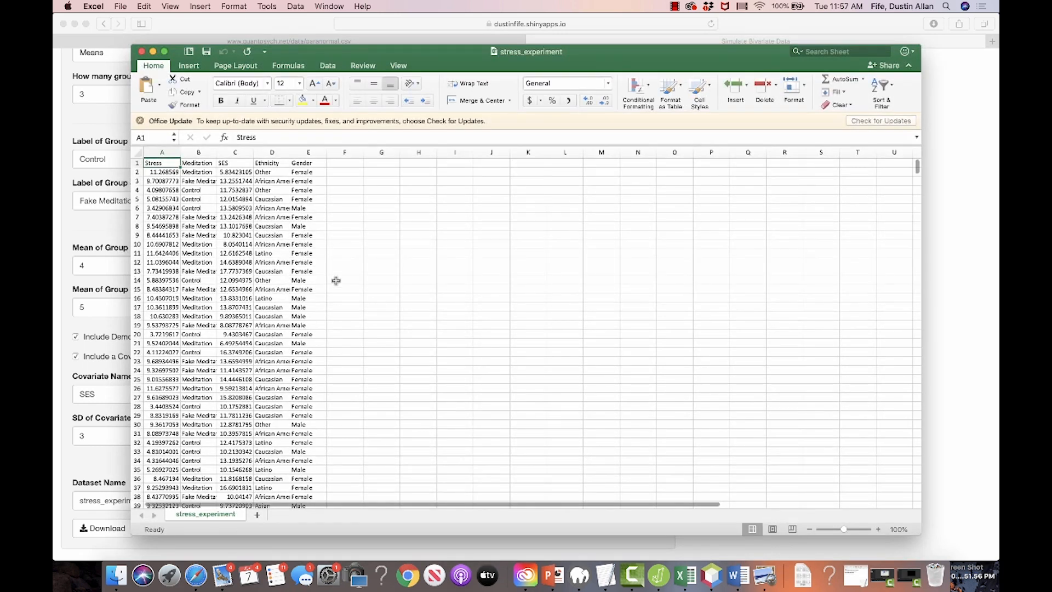
{"action": "left_click", "coordinate": [198, 162]}
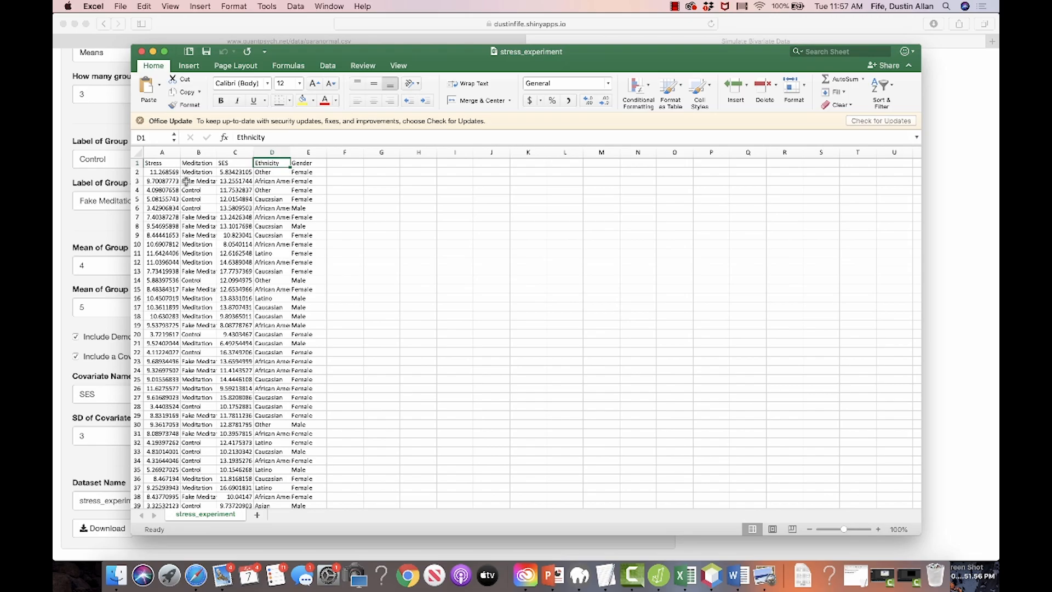
{"action": "scroll", "scroll_direction": "down", "scroll_amount": 3}
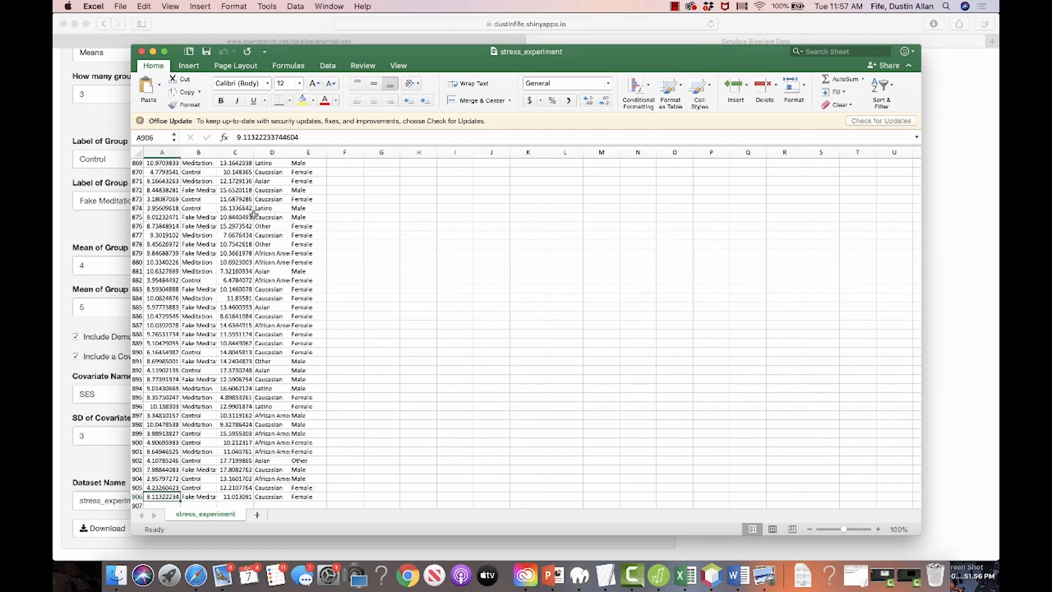
{"action": "scroll", "scroll_direction": "up", "scroll_amount": 3}
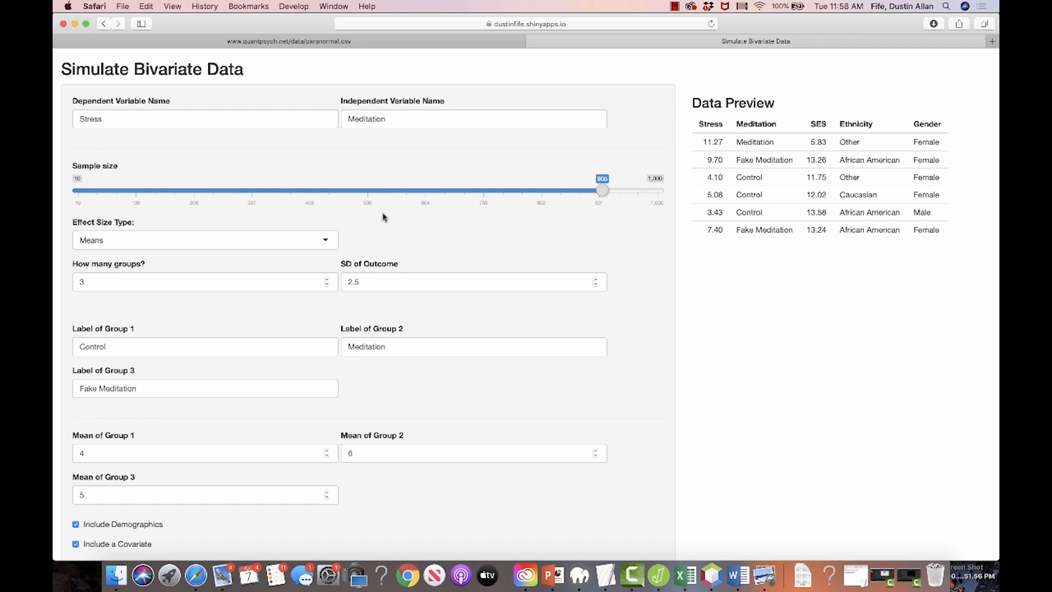
{"action": "mouse_move", "coordinate": [195, 138]}
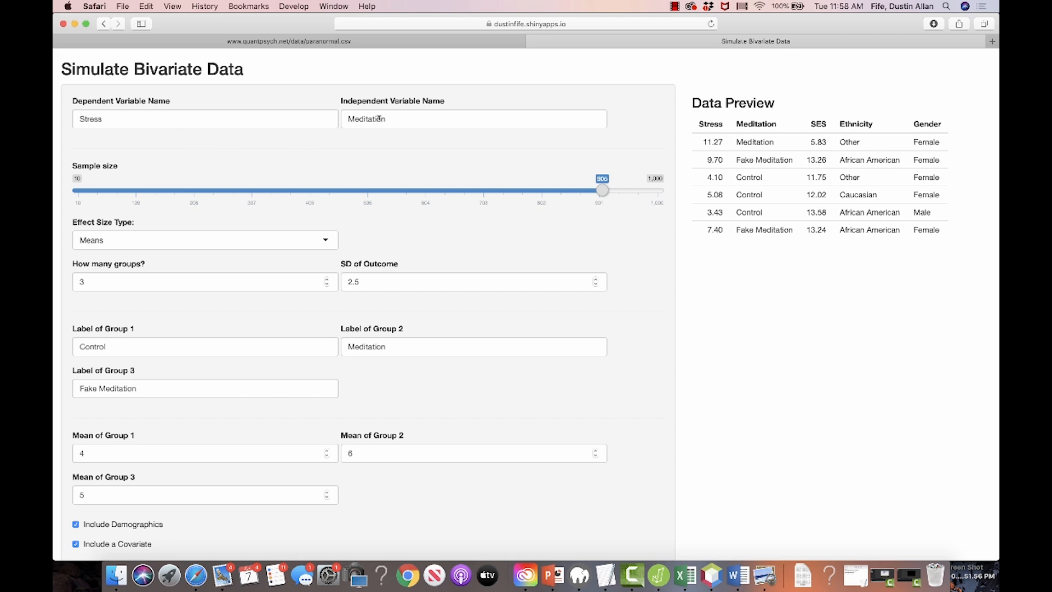
- Replace the independent variable name Meditation with Hours and set sample size to 607
{"action": "double_click", "coordinate": [366, 118]}
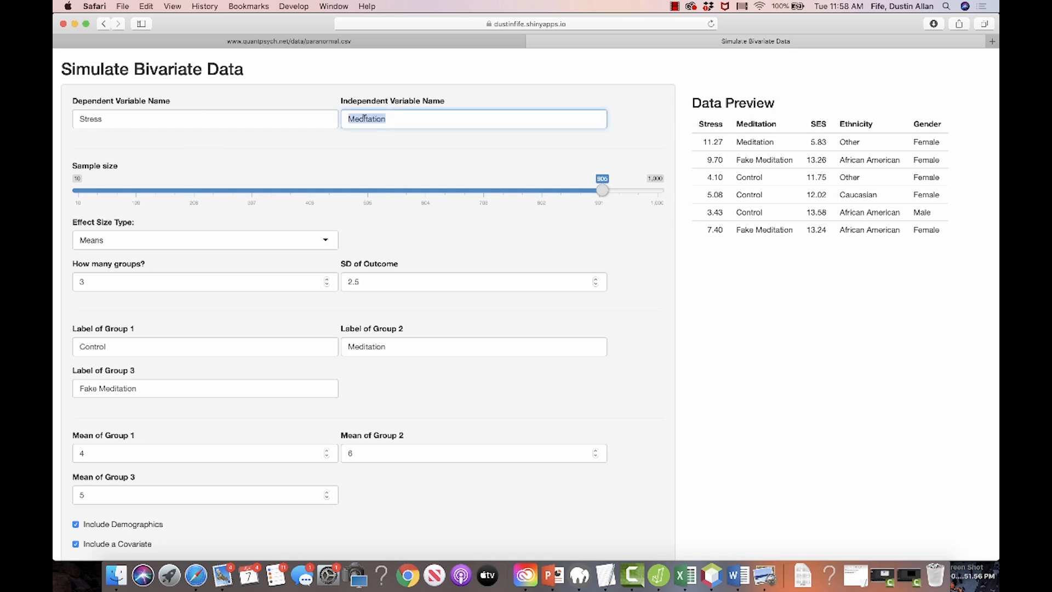
{"action": "type", "text": "Hours"}
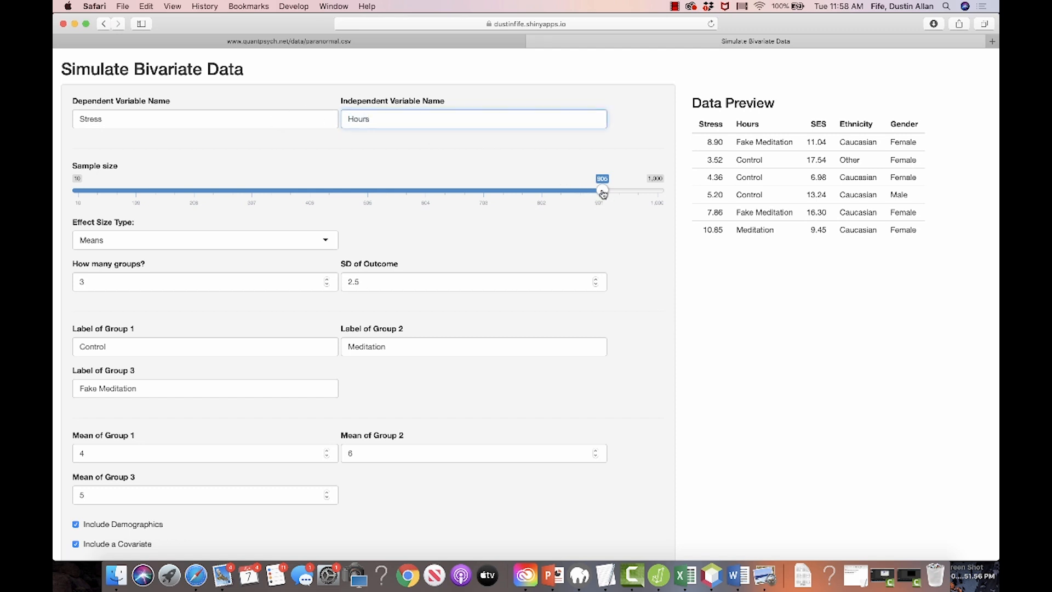
{"action": "left_click_drag", "start_coordinate": [601, 190], "coordinate": [428, 189]}
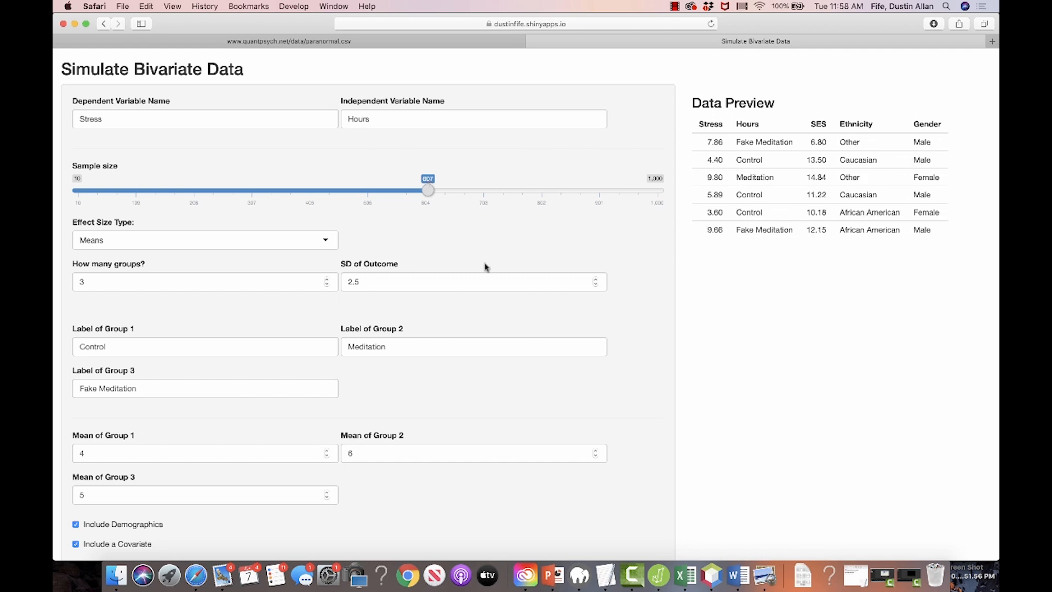
{"action": "mouse_move", "coordinate": [290, 215]}
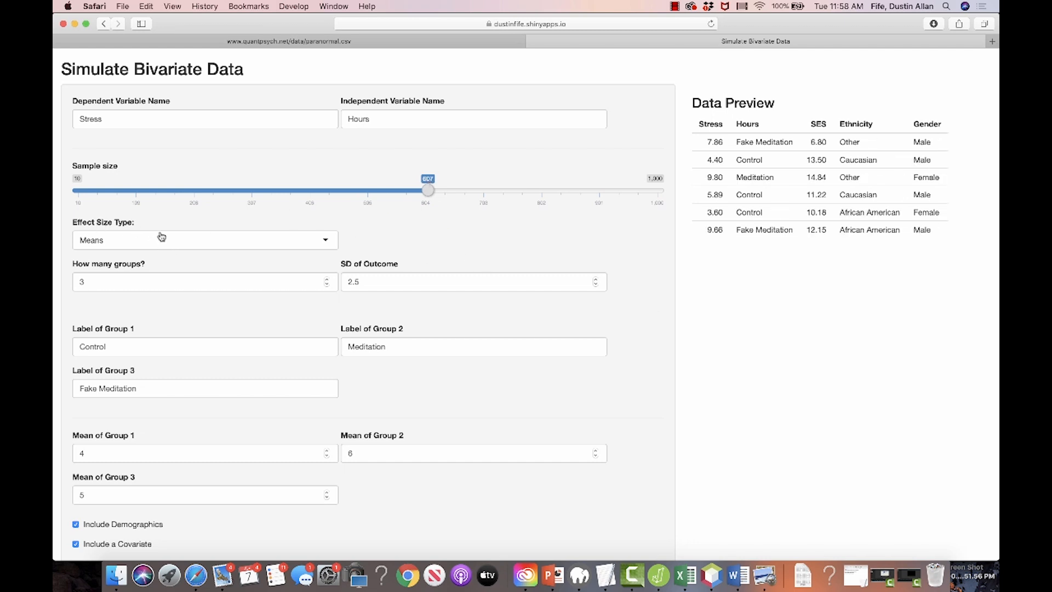
- Switch Effect Size Type to Association, giving a 0.2 correlation between Stress and Hours
{"action": "left_click", "coordinate": [204, 240]}
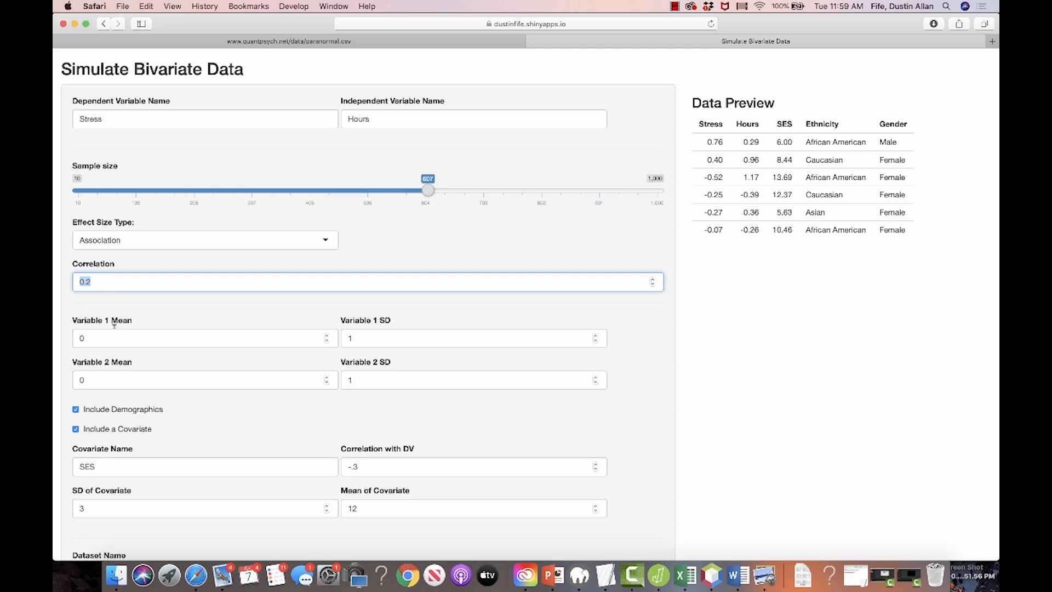
{"action": "left_click", "coordinate": [205, 337]}
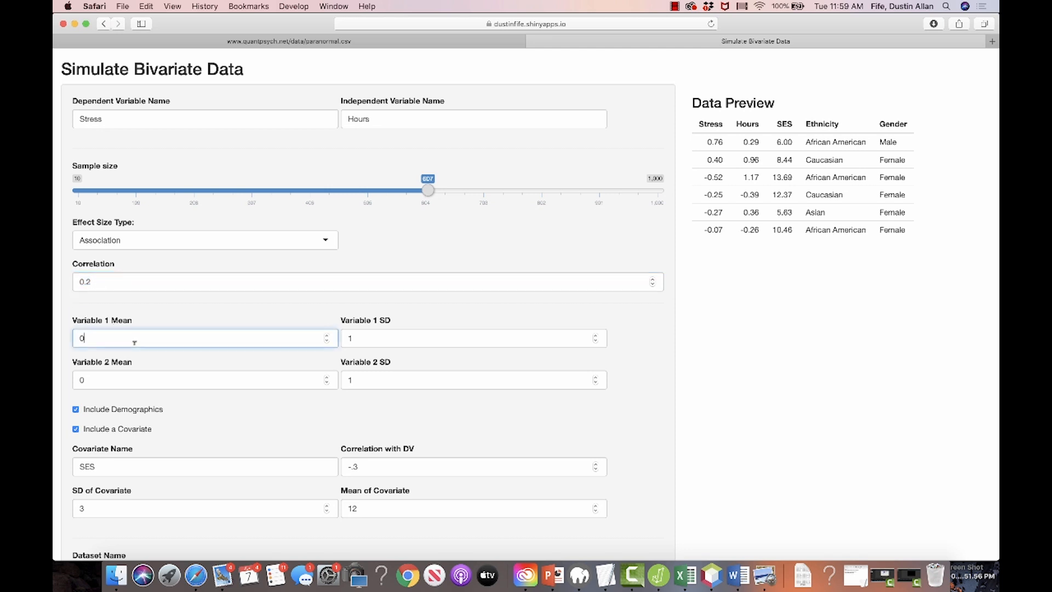
{"action": "mouse_move", "coordinate": [121, 146]}
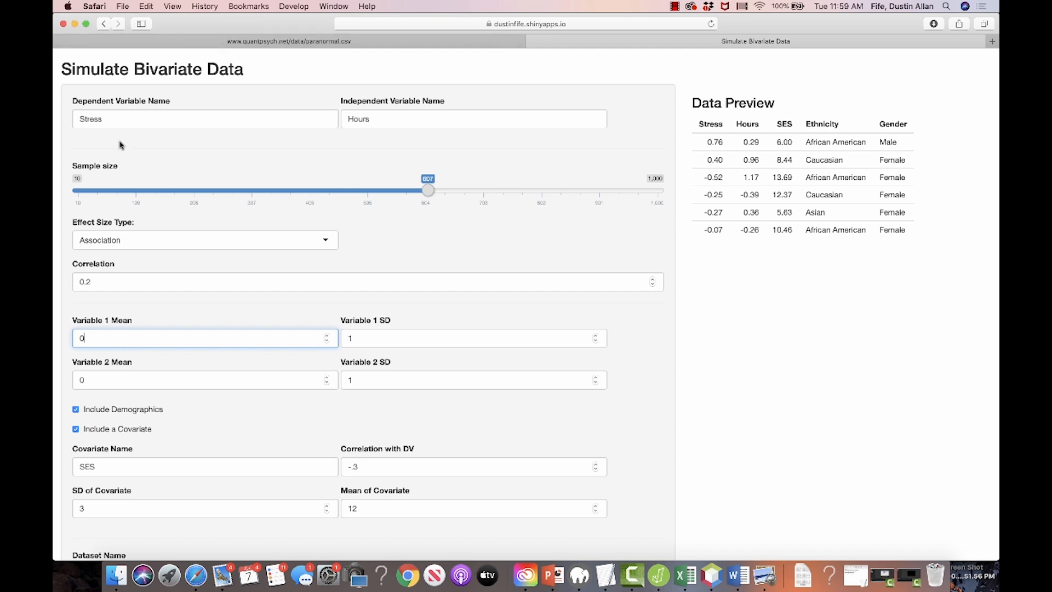
- Set Variable 1 (Stress) mean to 10 and SD to 2
{"action": "key", "text": "backspace"}
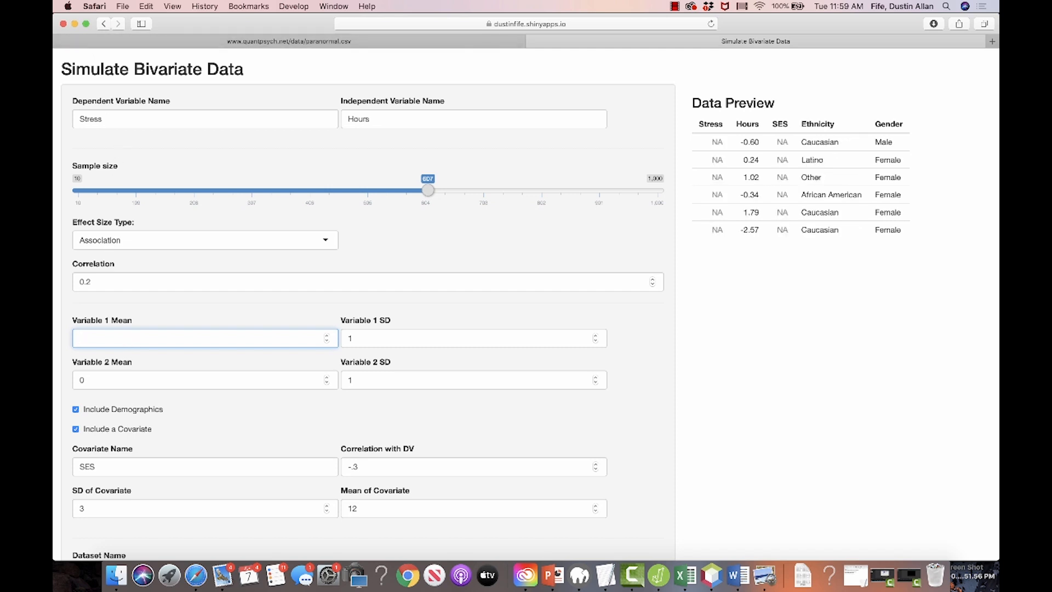
{"action": "type", "text": "10"}
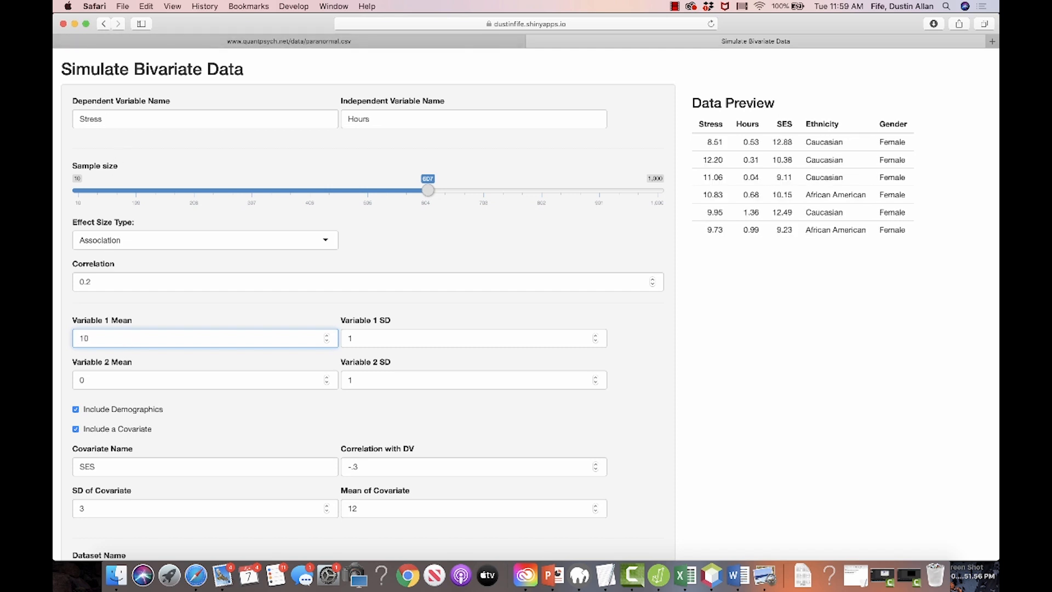
{"action": "left_click", "coordinate": [473, 337]}
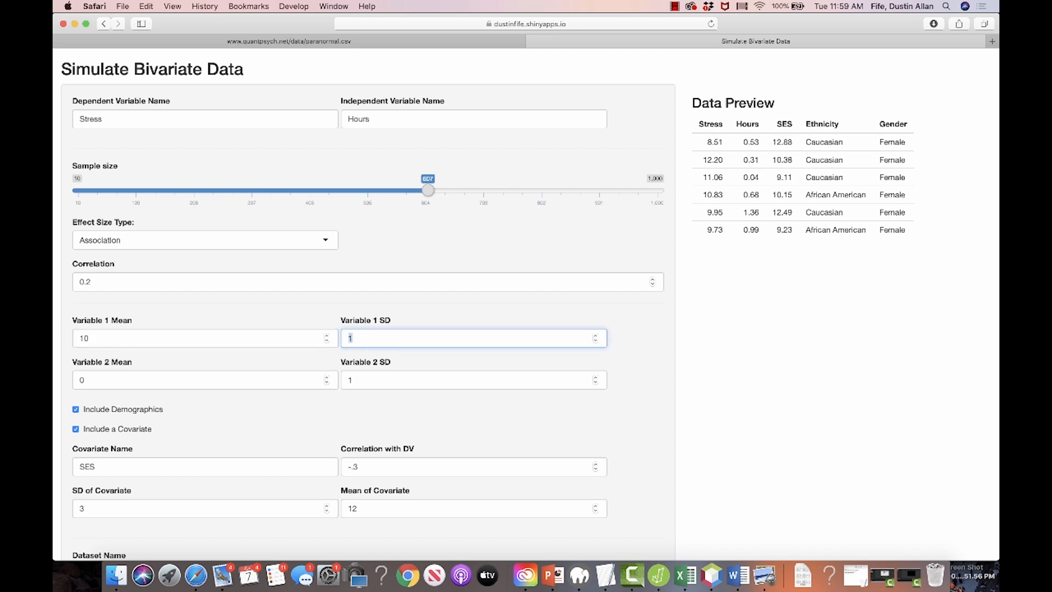
{"action": "type", "text": "2"}
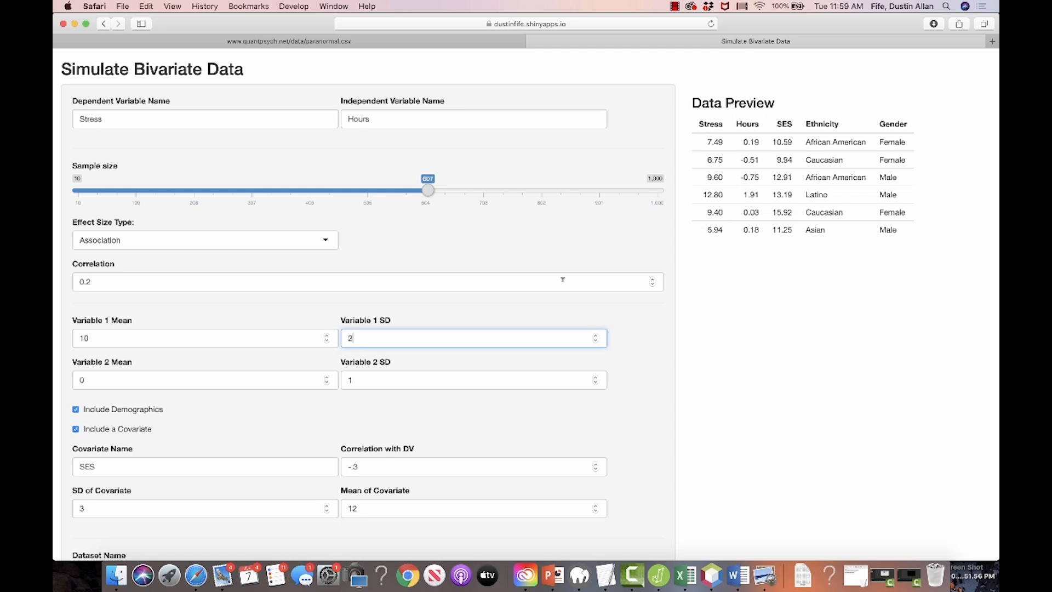
- Set Variable 2 (Hours) mean to 10 and SD to 4
{"action": "left_click", "coordinate": [205, 379]}
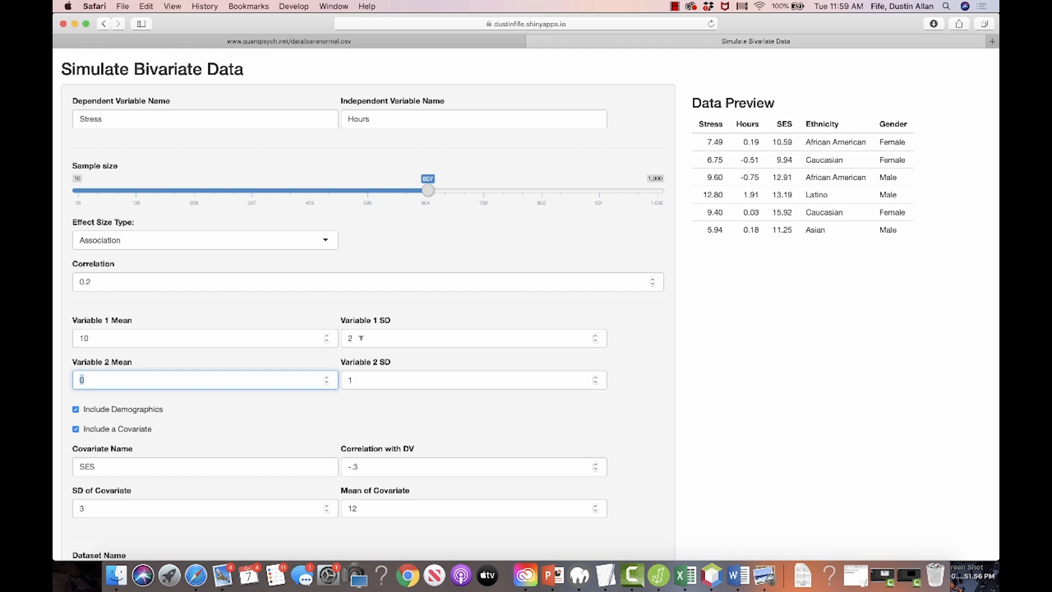
{"action": "mouse_move", "coordinate": [69, 383]}
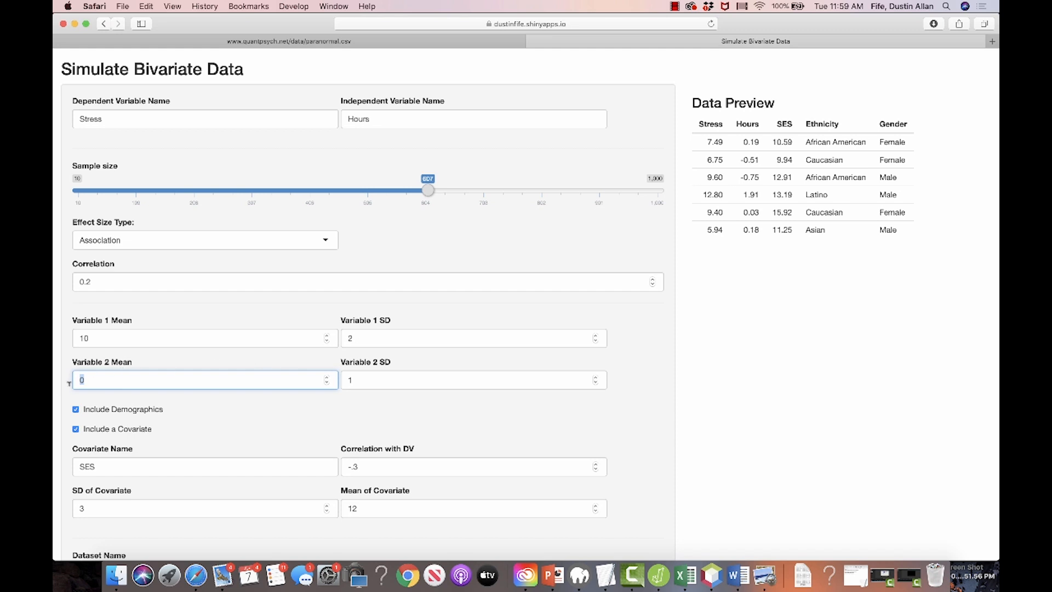
{"action": "mouse_move", "coordinate": [102, 354]}
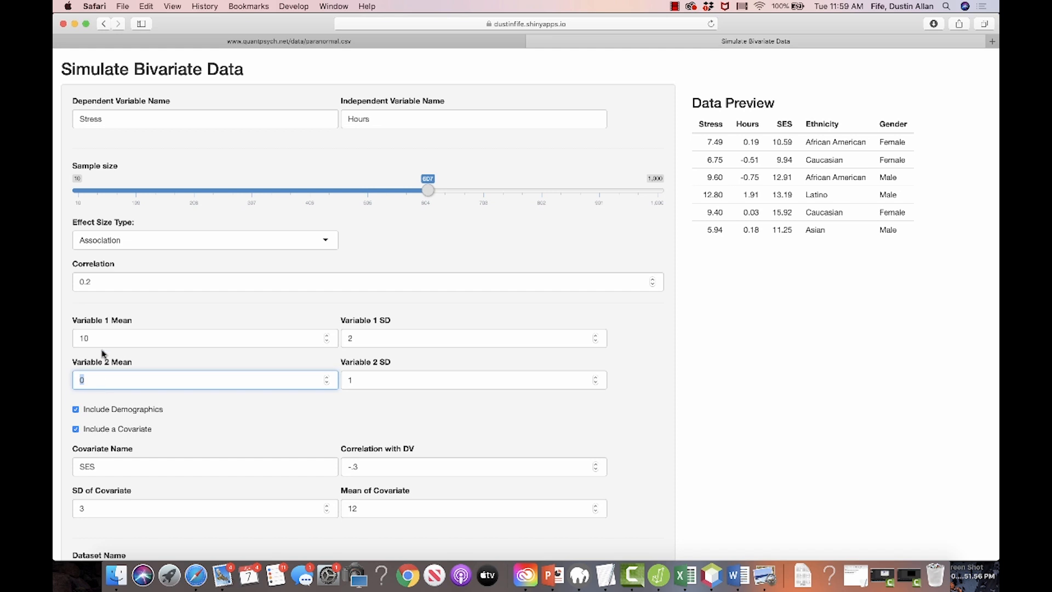
{"action": "mouse_move", "coordinate": [368, 133]}
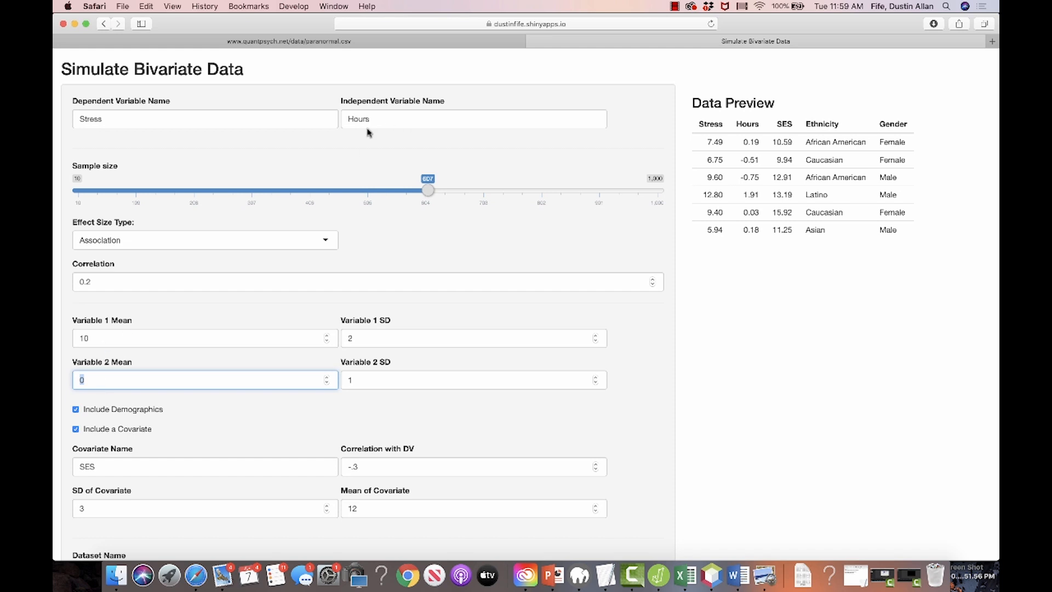
{"action": "mouse_move", "coordinate": [350, 187]}
{"action": "type", "text": "10"}
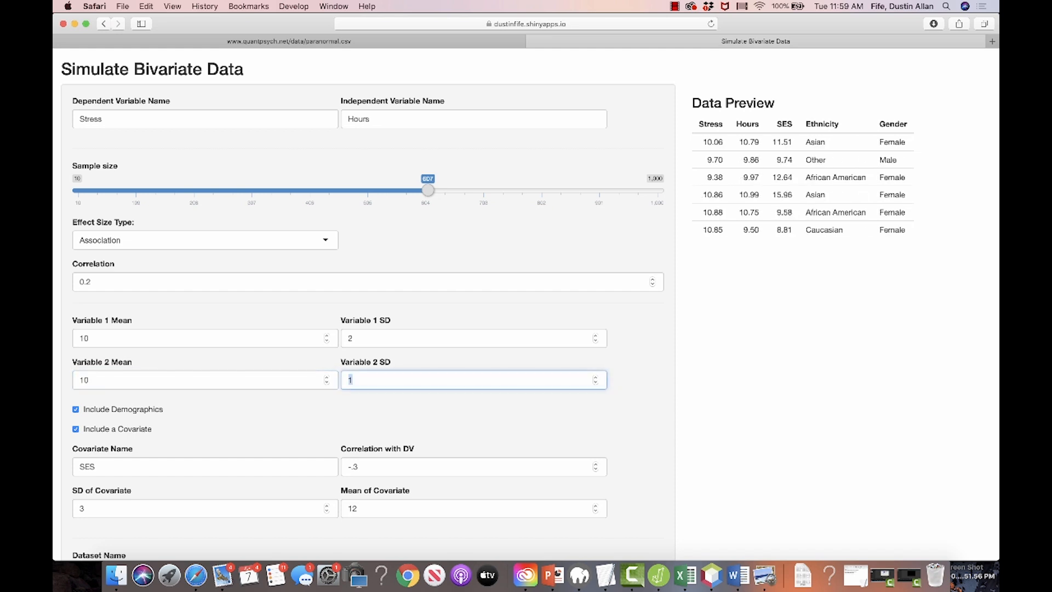
{"action": "type", "text": "3"}
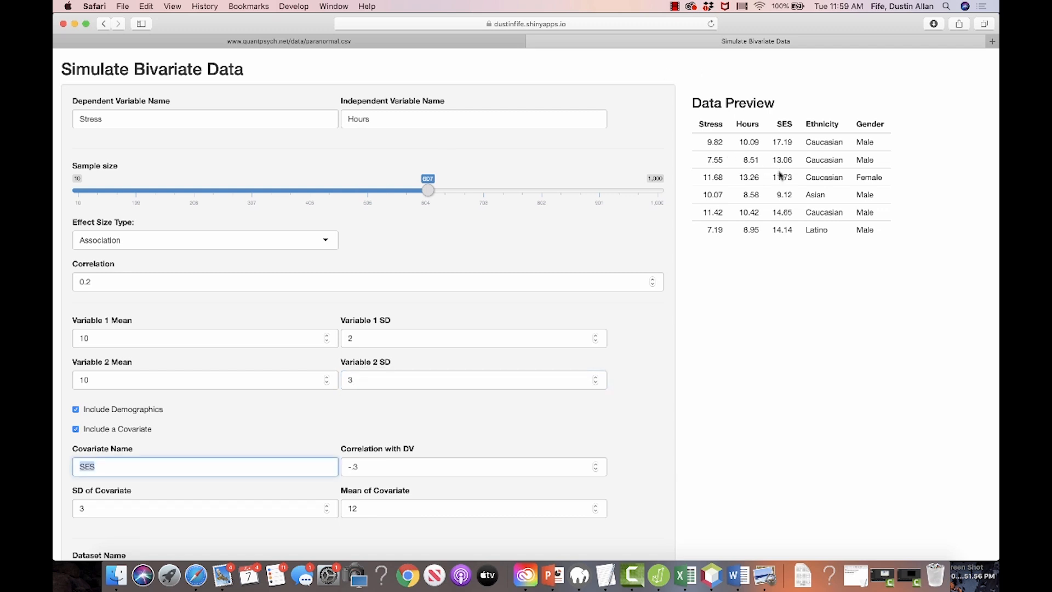
{"action": "mouse_move", "coordinate": [780, 175]}
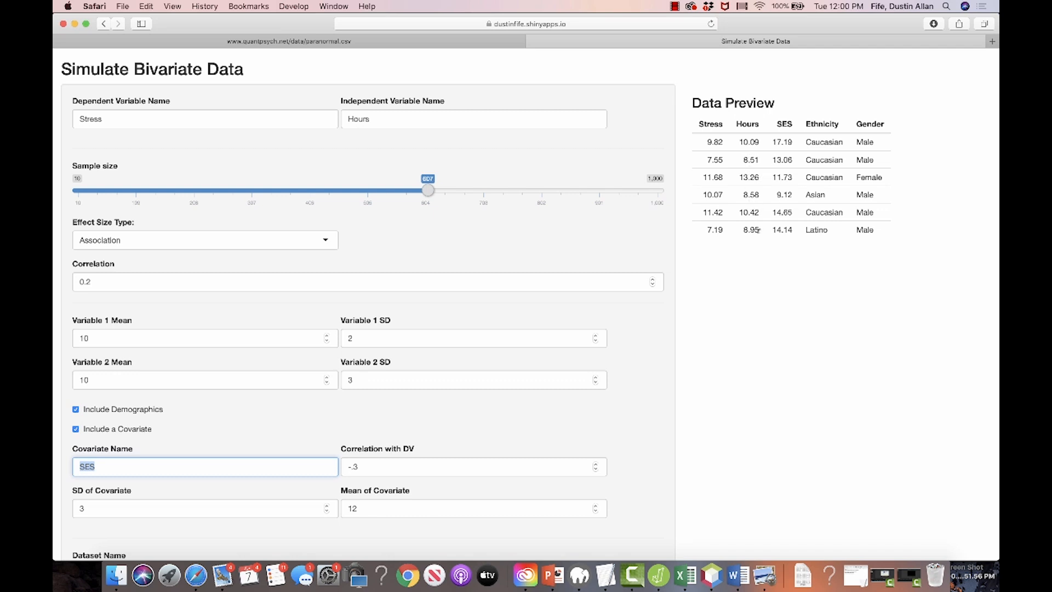
{"action": "mouse_move", "coordinate": [465, 375]}
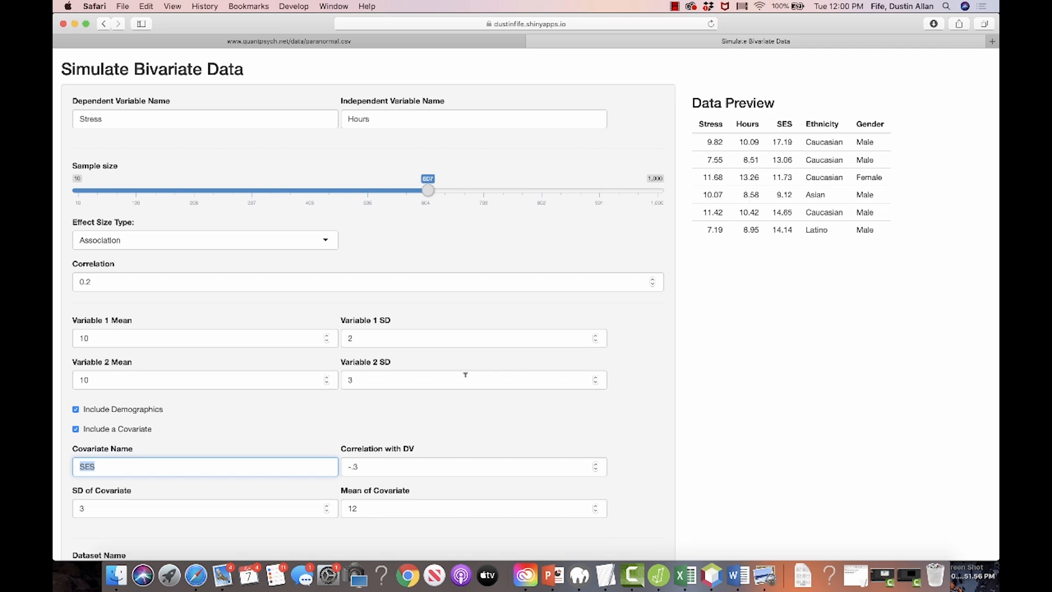
{"action": "left_click", "coordinate": [474, 379]}
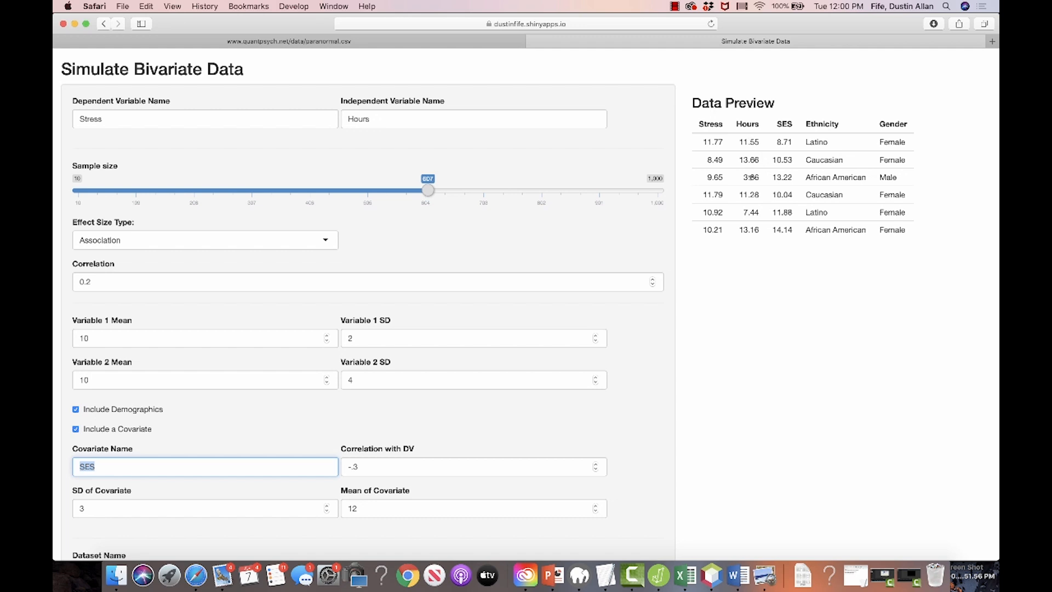
{"action": "mouse_move", "coordinate": [775, 246]}
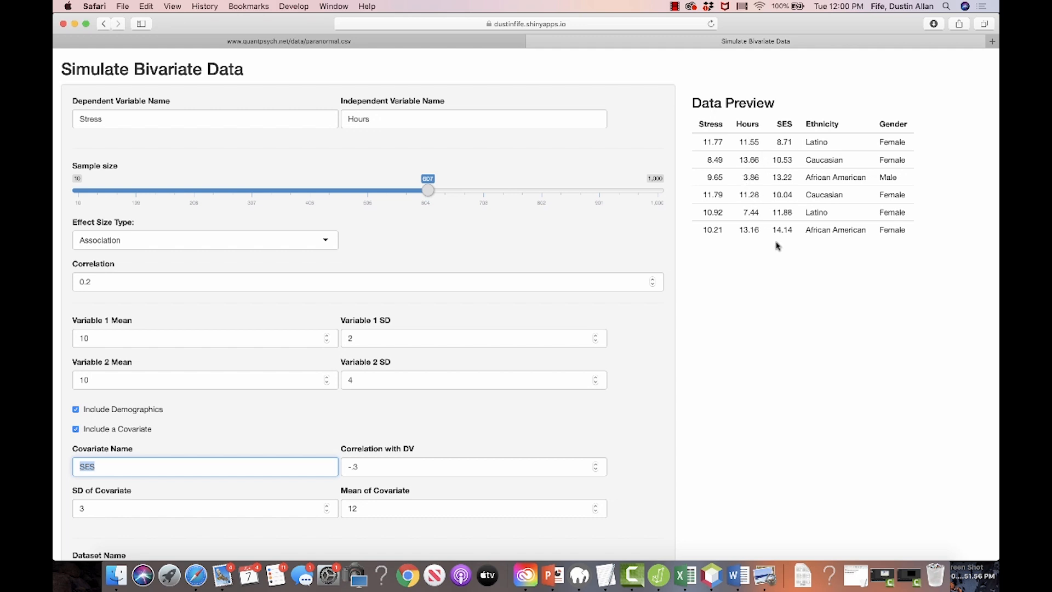
{"action": "mouse_move", "coordinate": [548, 260]}
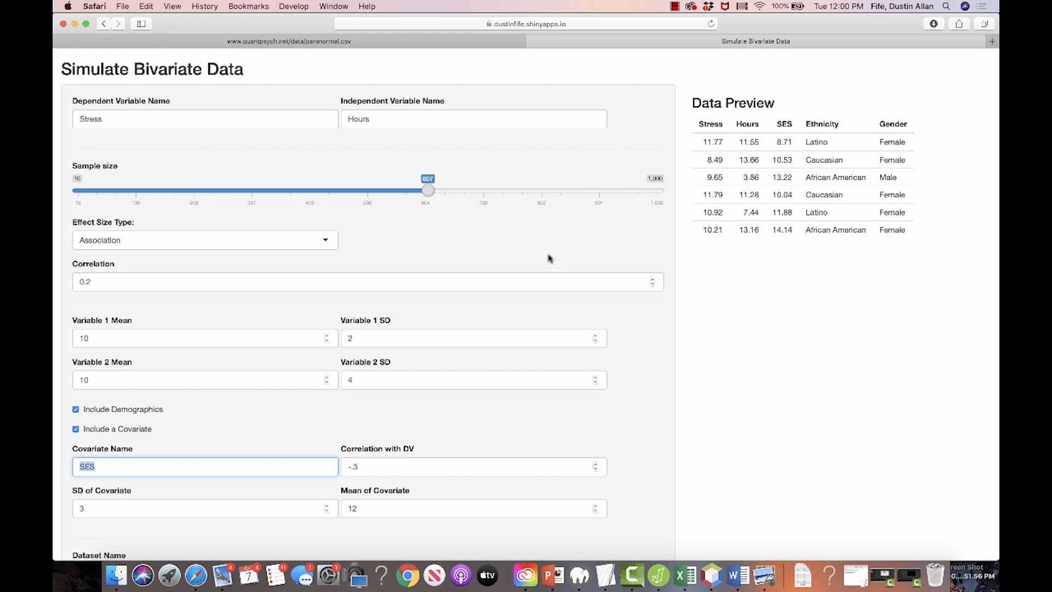
- Uncheck Include Demographics so the preview keeps only Stress, Hours and SES
{"action": "scroll", "scroll_direction": "down", "scroll_amount": 3}
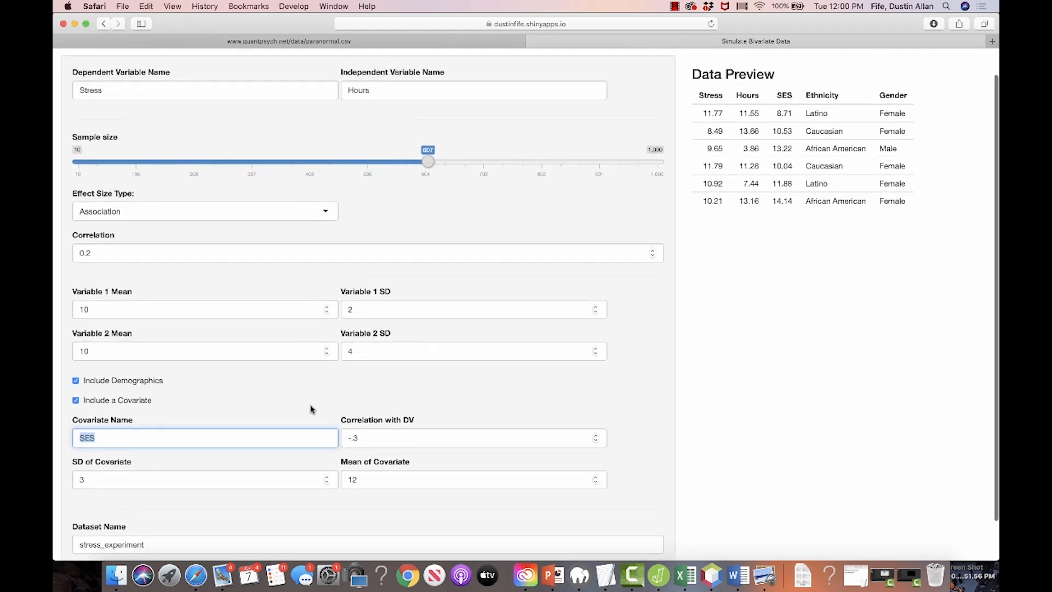
{"action": "left_click", "coordinate": [76, 380]}
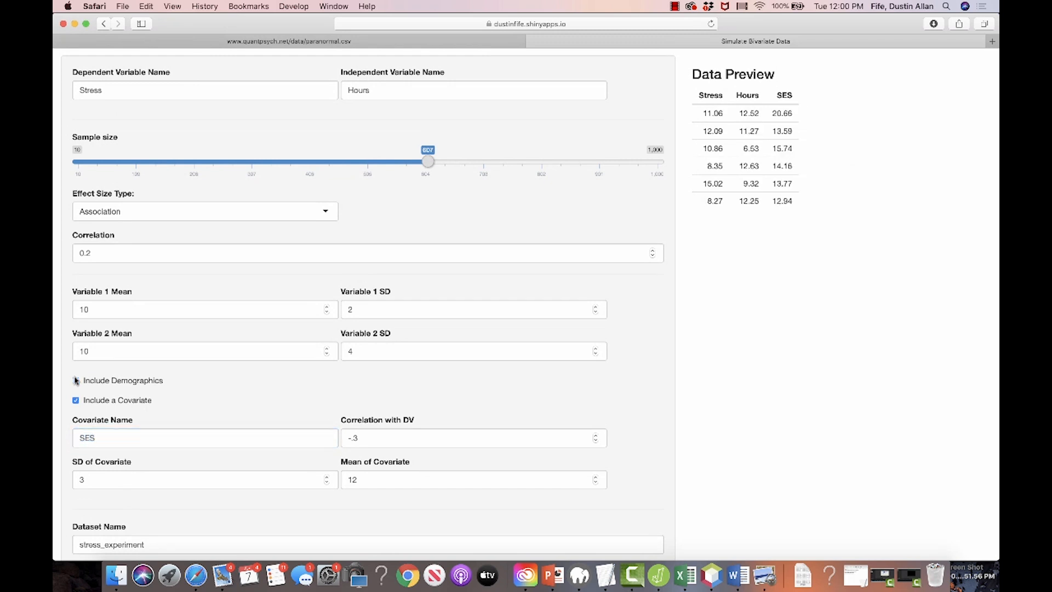
{"action": "left_click", "coordinate": [76, 380]}
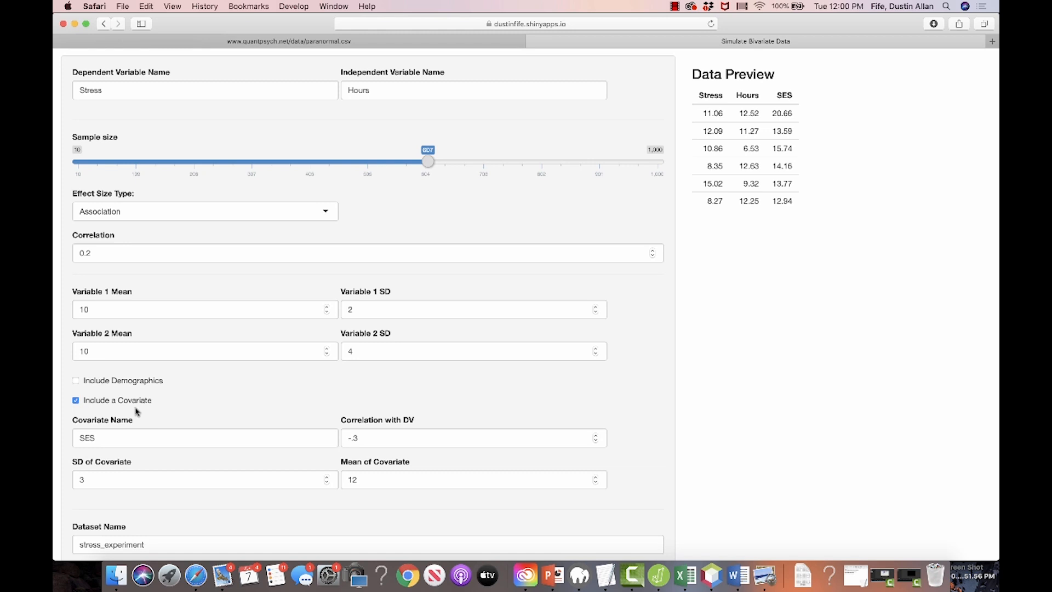
{"action": "mouse_move", "coordinate": [139, 413]}
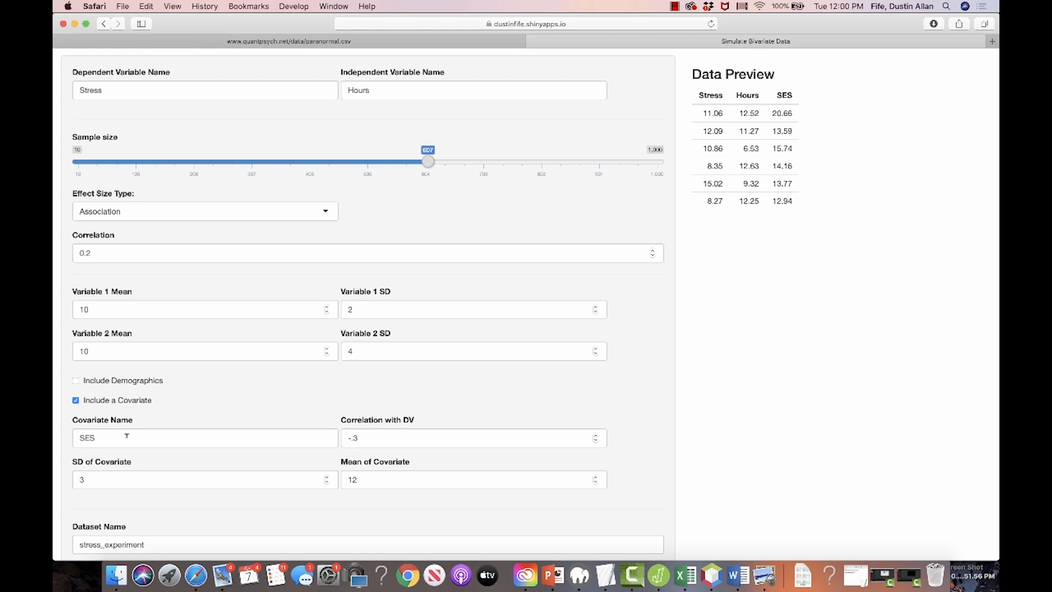
{"action": "left_click", "coordinate": [205, 437]}
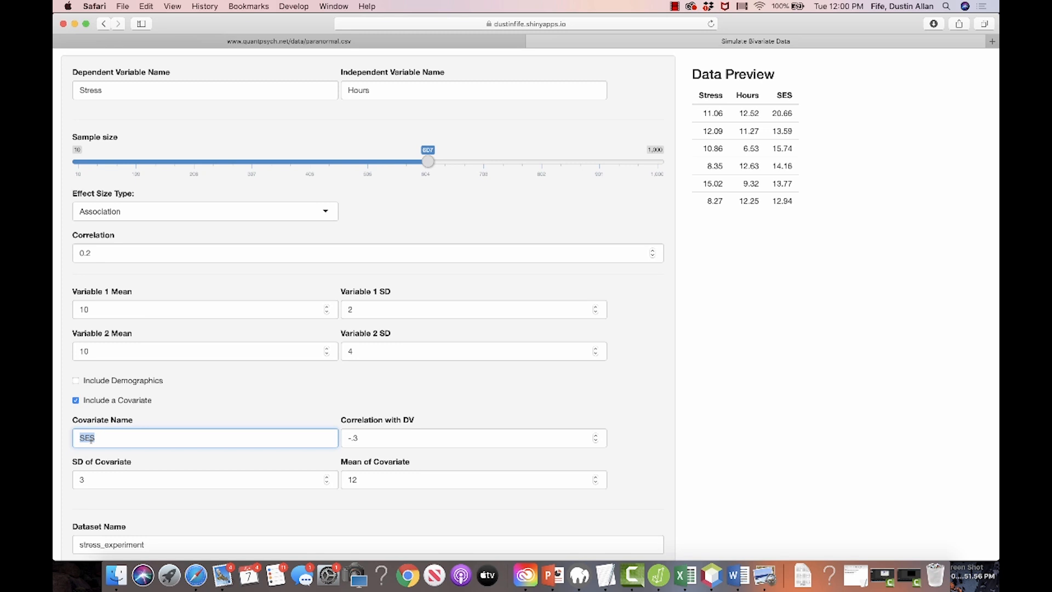
- Make the covariate Anxiety with correlation .4 to Stress, SD 20 and mean 80
{"action": "type", "text": "Anxiety"}
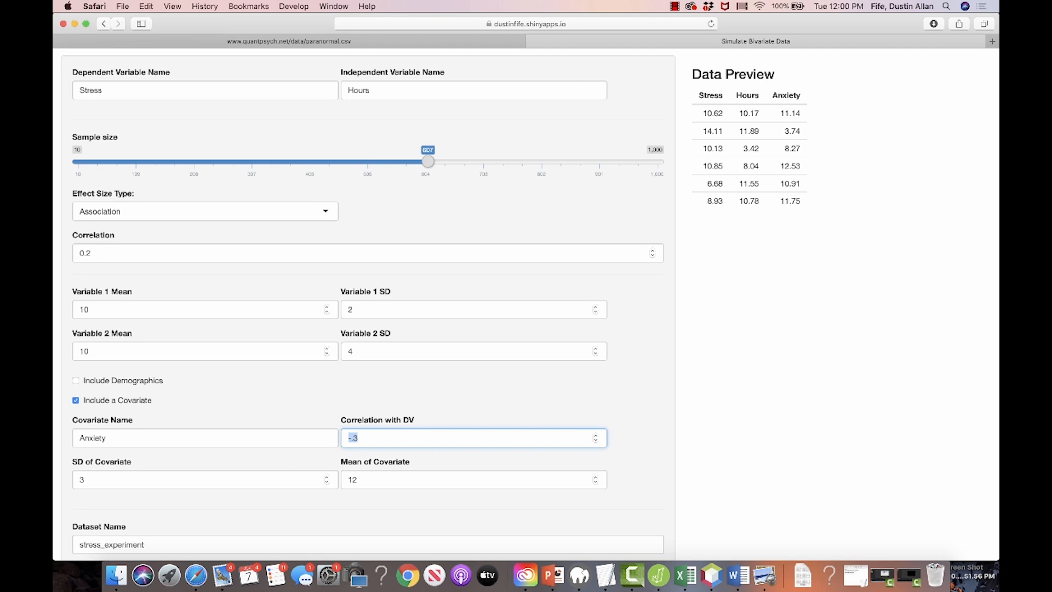
{"action": "type", "text": ".4"}
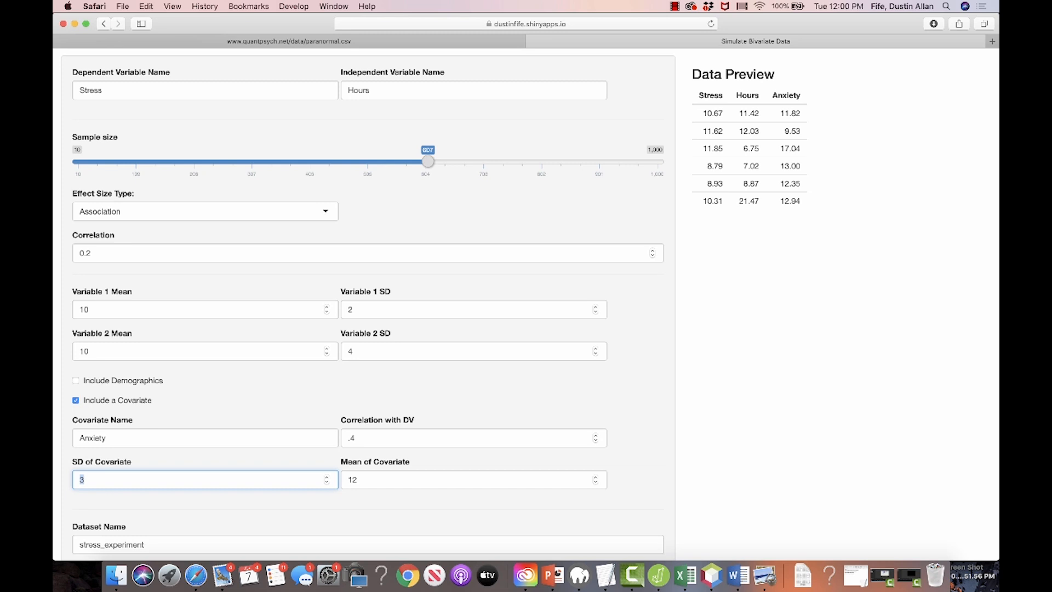
{"action": "type", "text": "20"}
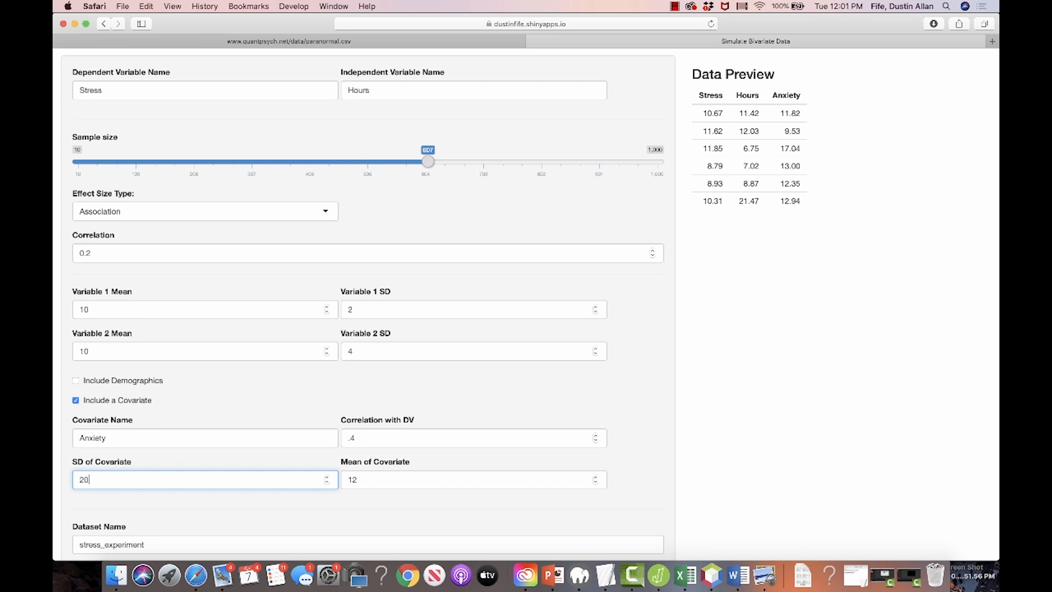
{"action": "left_click", "coordinate": [473, 479]}
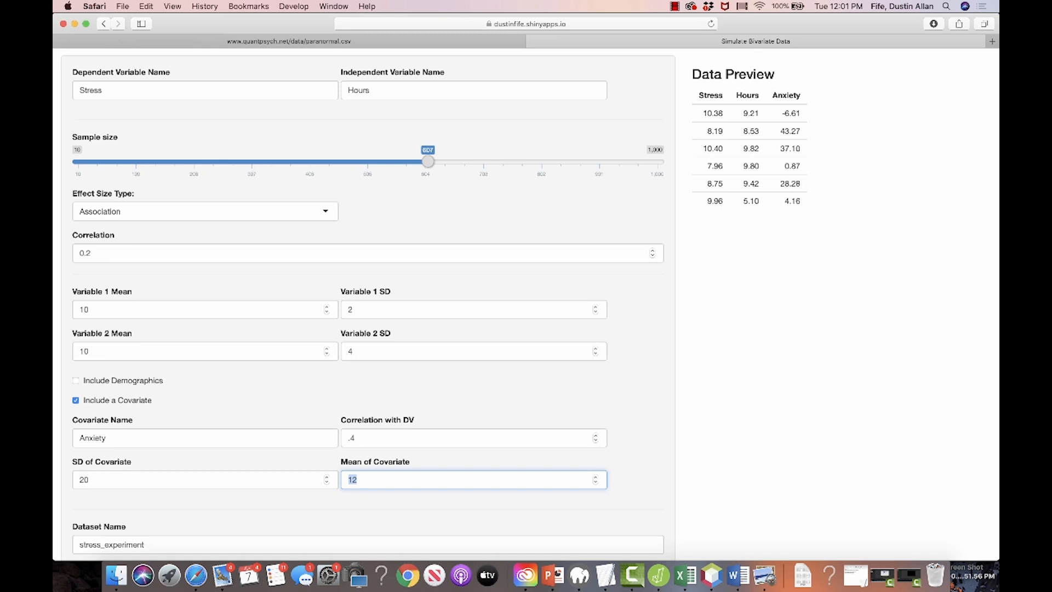
{"action": "type", "text": "8"}
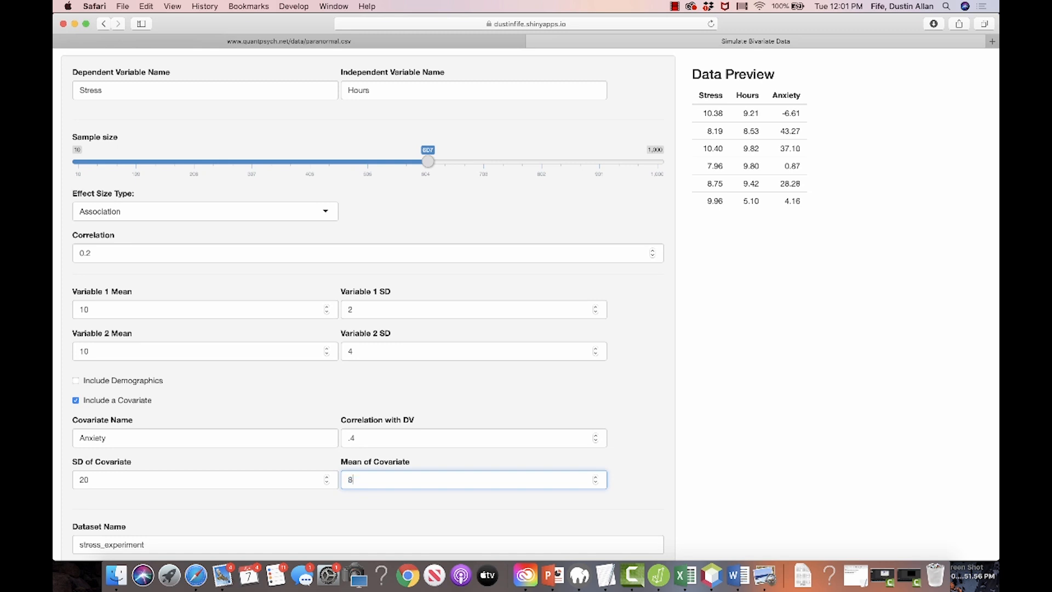
{"action": "type", "text": "0"}
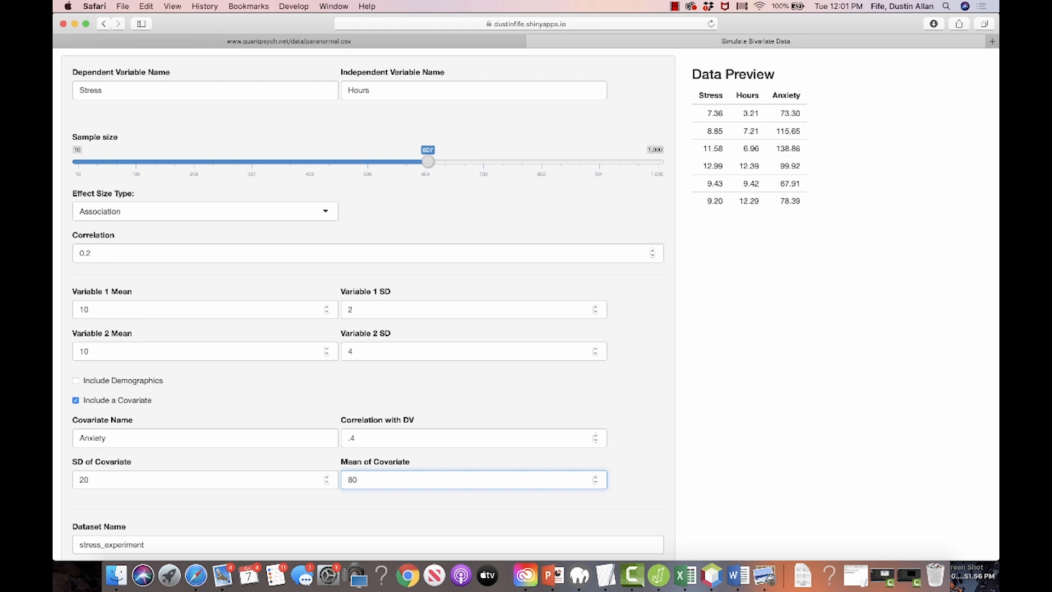
{"action": "mouse_move", "coordinate": [786, 113]}
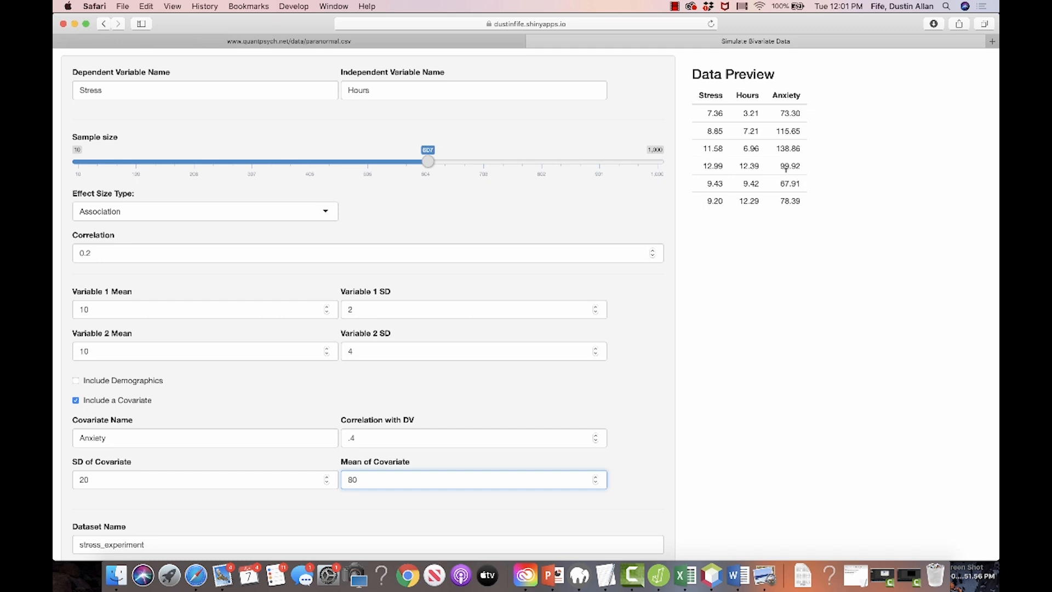
- Download the dataset as stress_and_hours.csv, bringing up the Save As dialog
{"action": "scroll", "scroll_direction": "down", "scroll_amount": 3}
{"action": "type", "text": "stress_and_hours"}
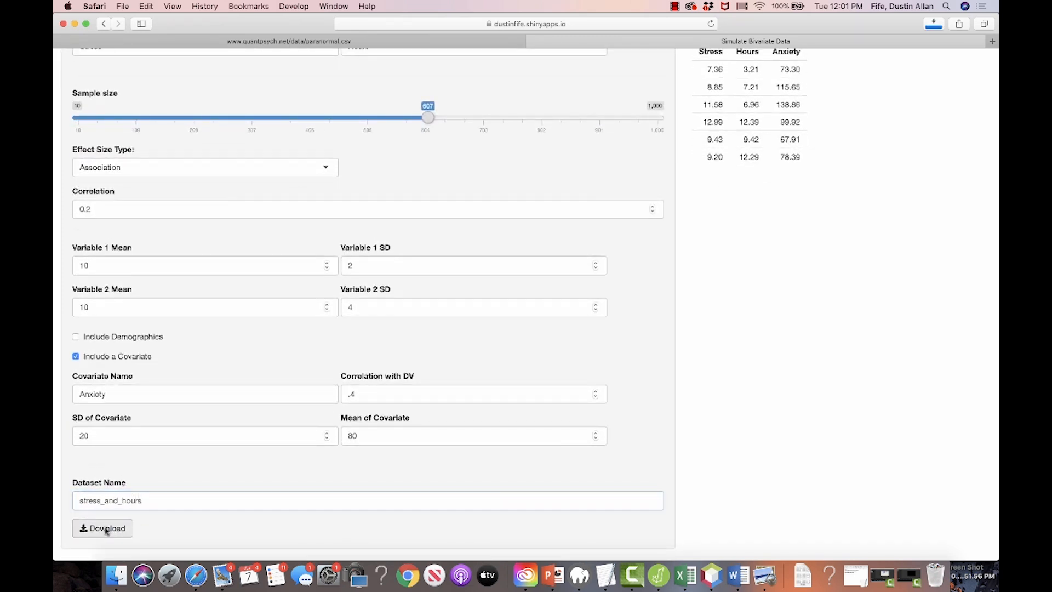
{"action": "left_click", "coordinate": [102, 528]}
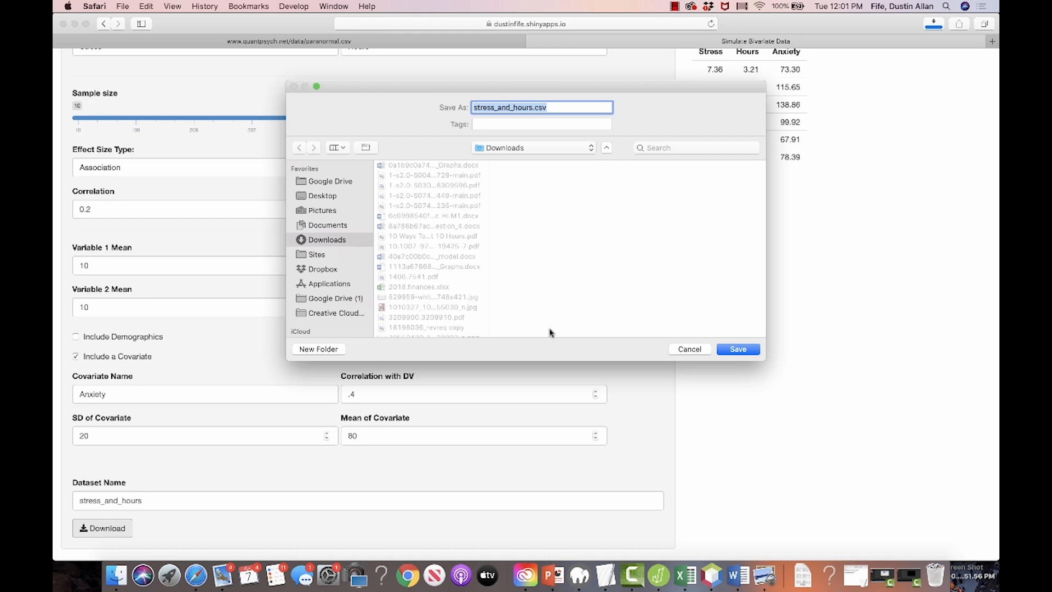